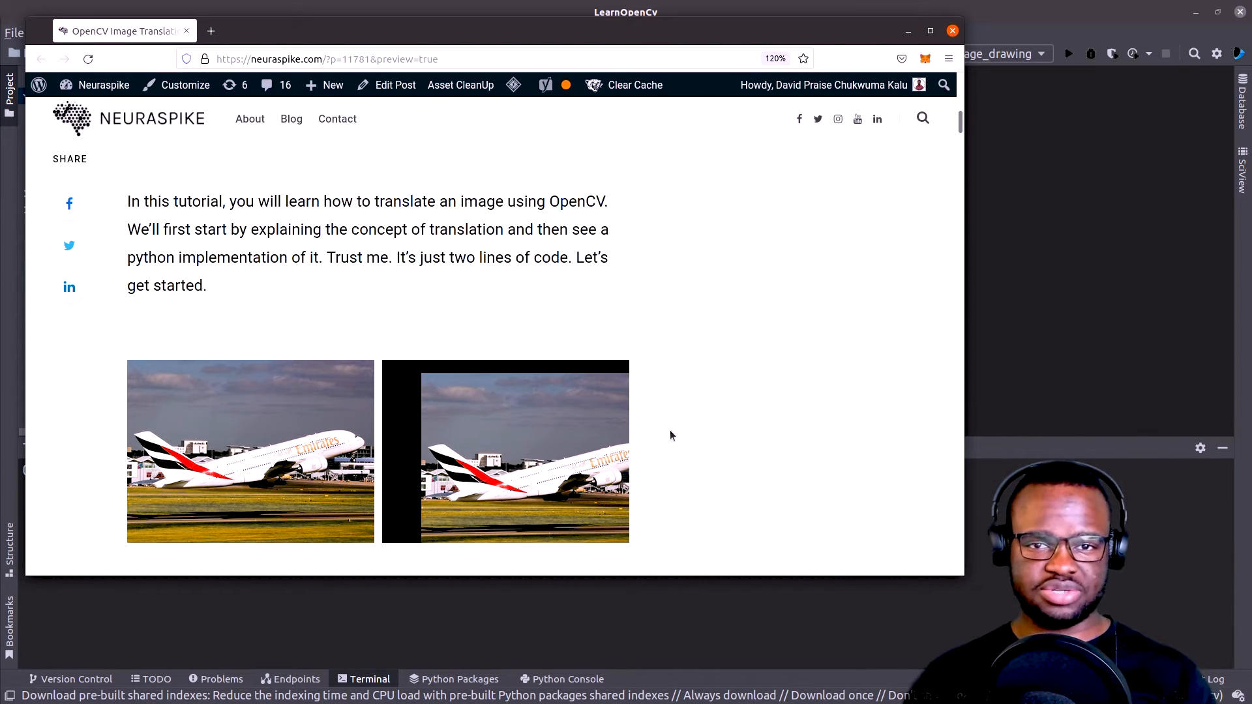
# Scroll the Neuraspike article to the affine translation matrix and shift-direction explanation.
pyautogui.scroll(-3)
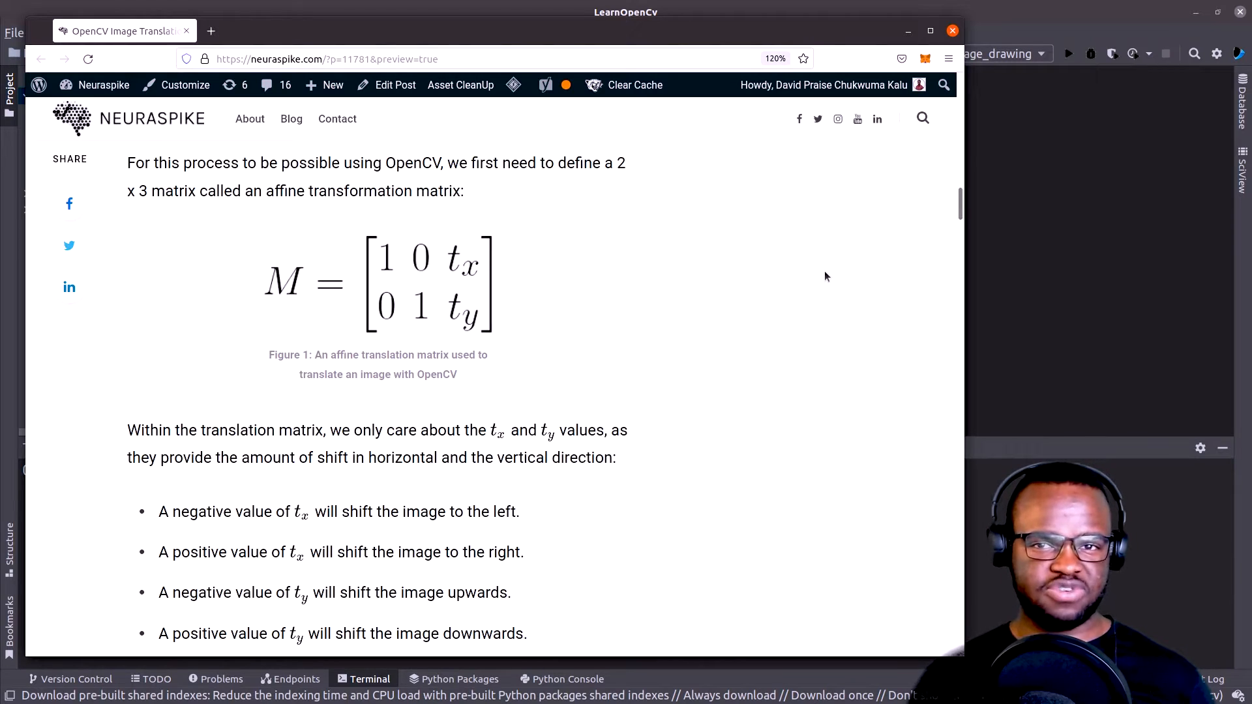
pyautogui.moveTo(389, 261)
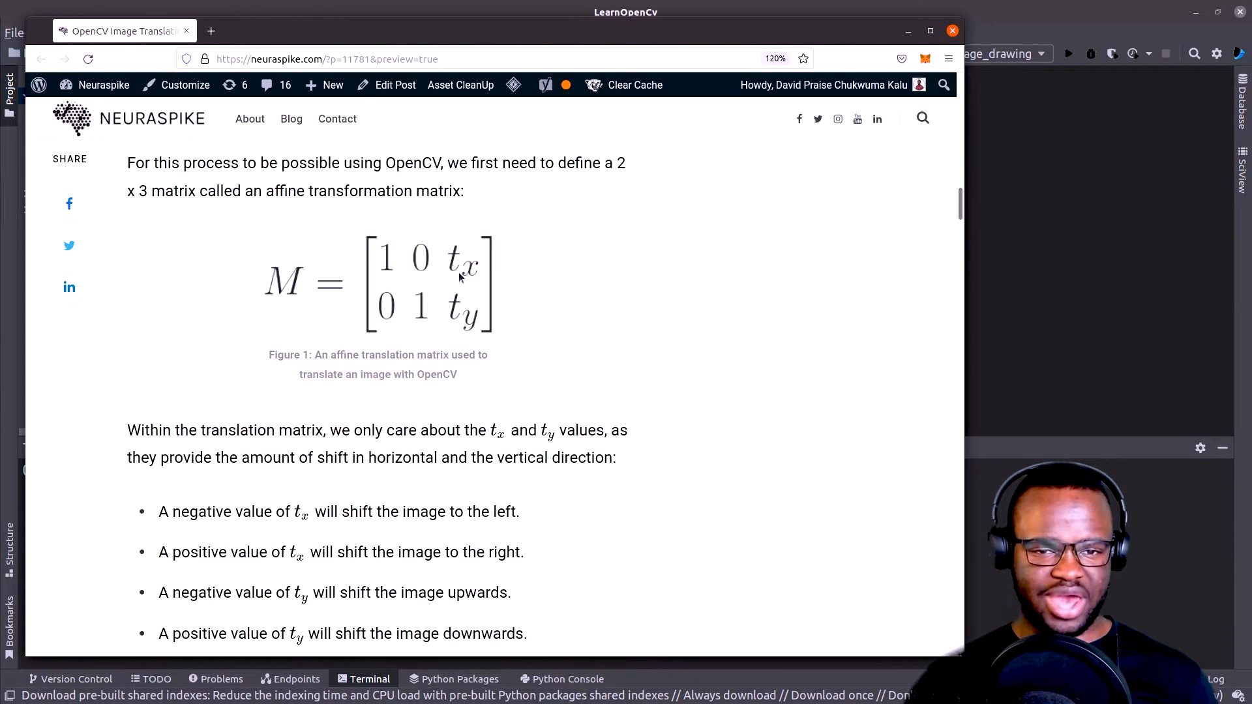
pyautogui.moveTo(473, 329)
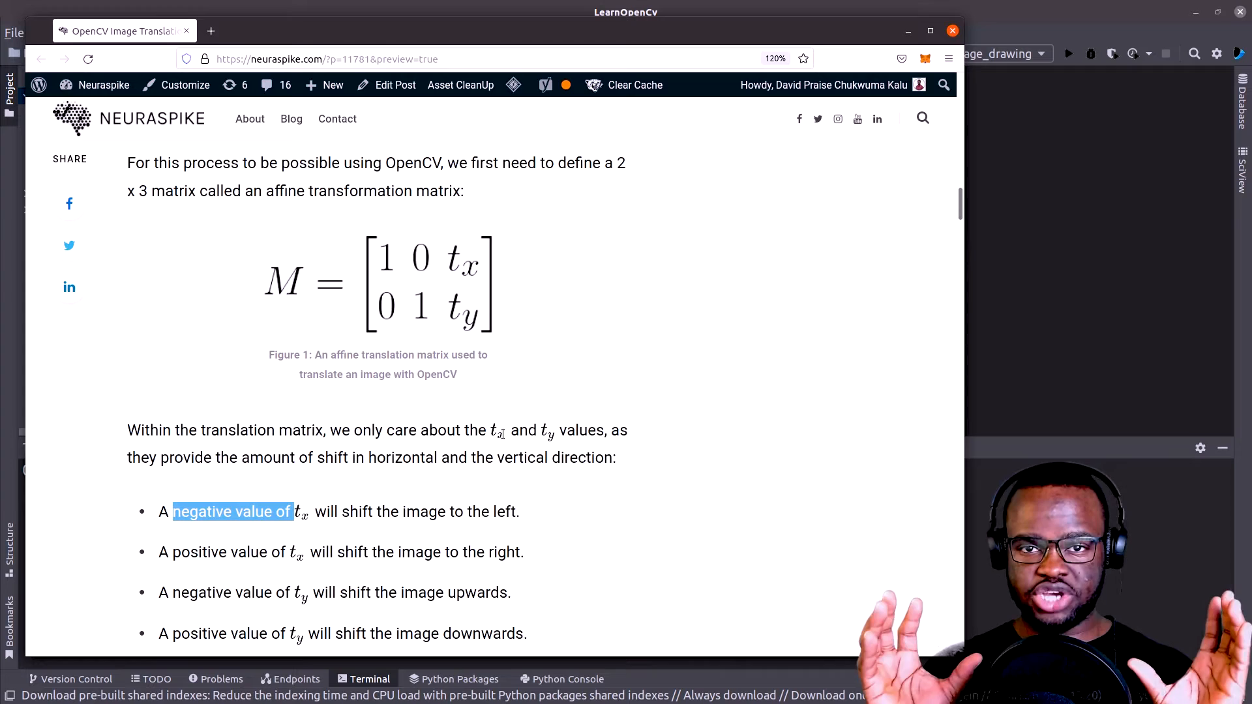
pyautogui.moveTo(566, 253)
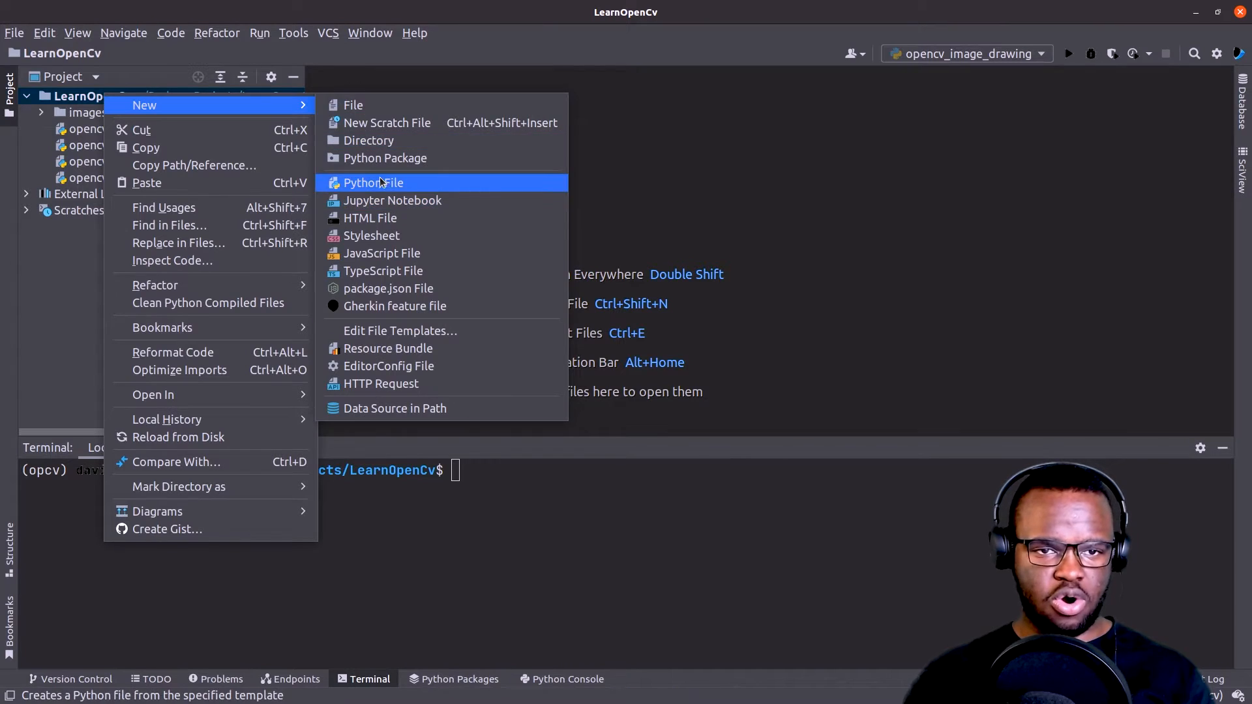
# Create opencv_translation.py with argparse image loading and display, run on images/emirates_plane.jpg.
pyautogui.click(373, 182)
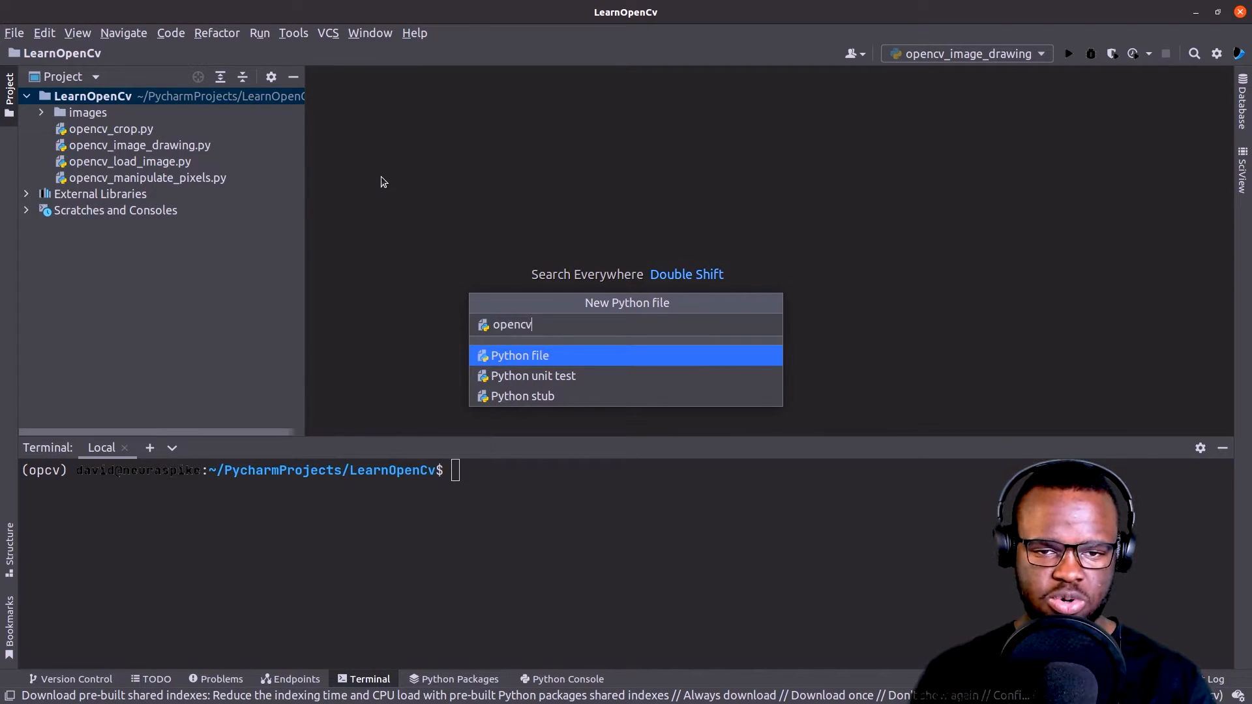
pyautogui.write('_translation')
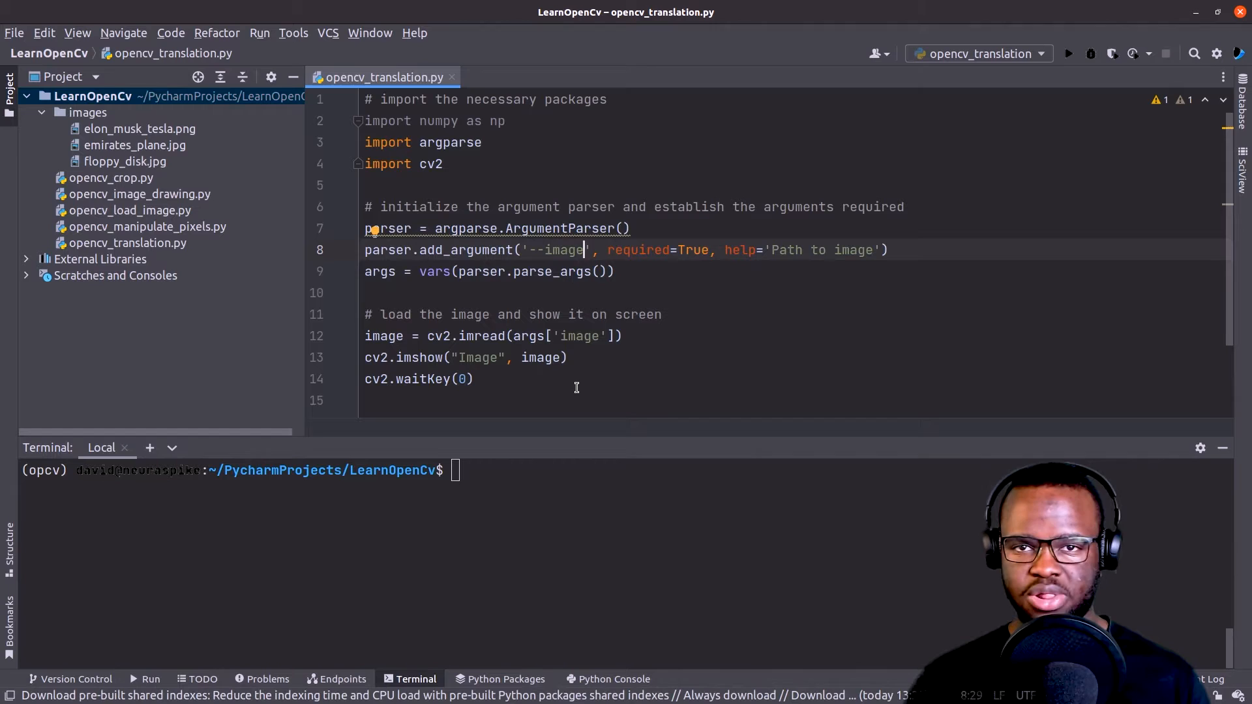
pyautogui.moveTo(472, 157)
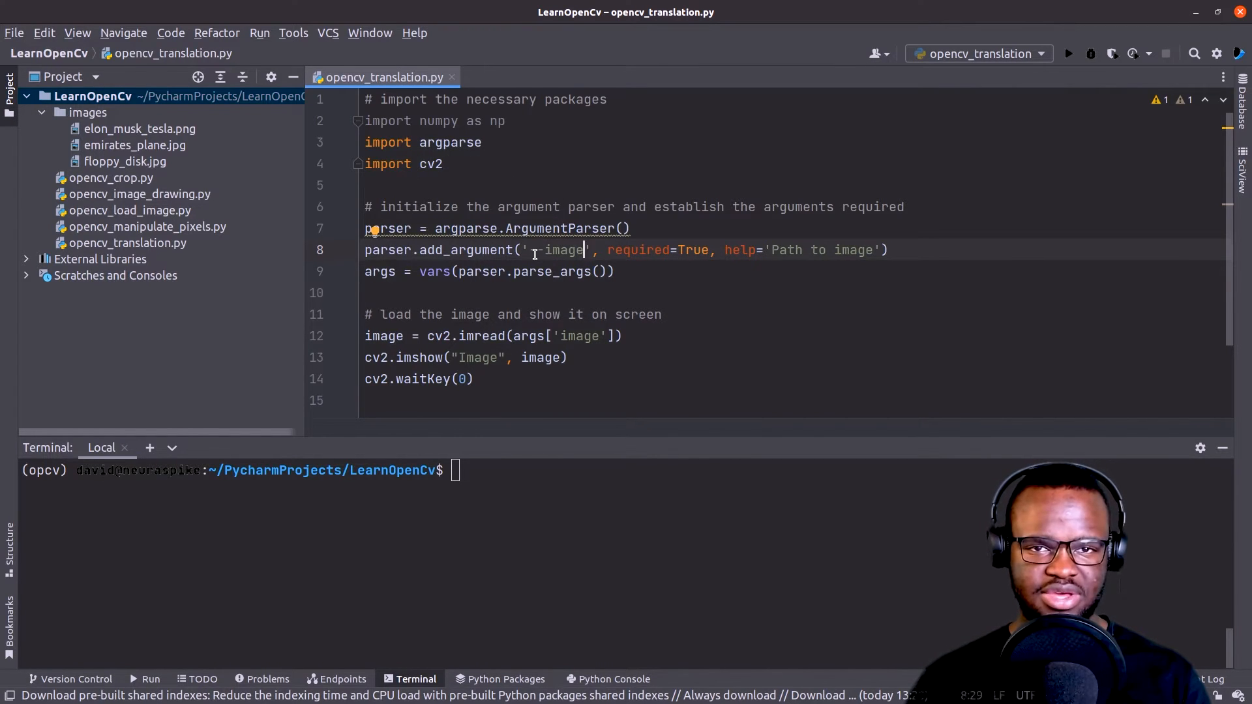
pyautogui.write('-')
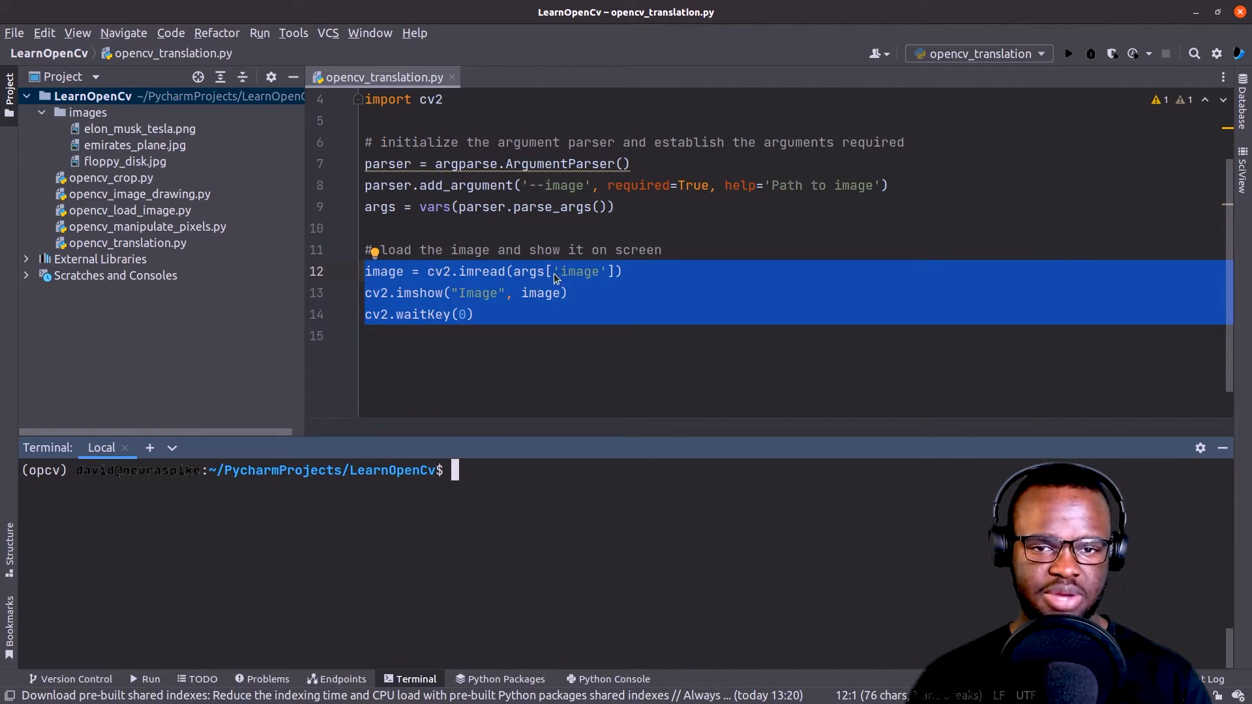
pyautogui.moveTo(495, 319)
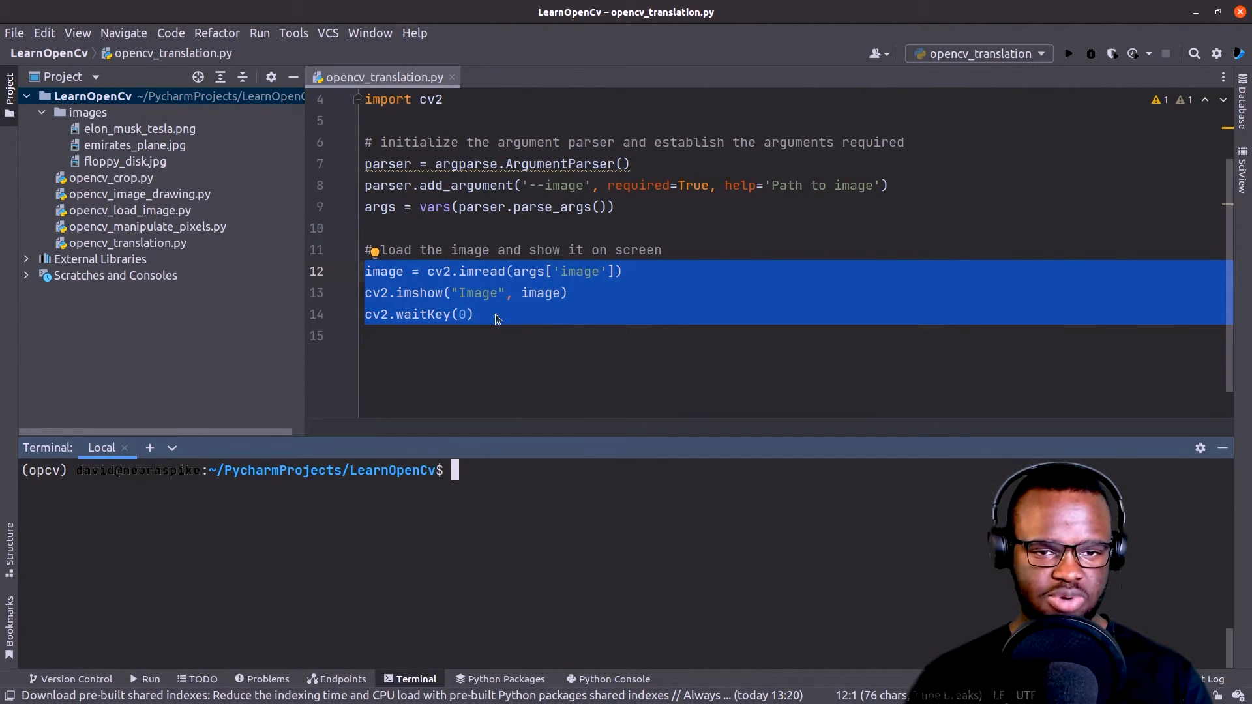
pyautogui.moveTo(504, 304)
pyautogui.write('python3 opencv_translation.py --image images/emirates_plane.jpg')
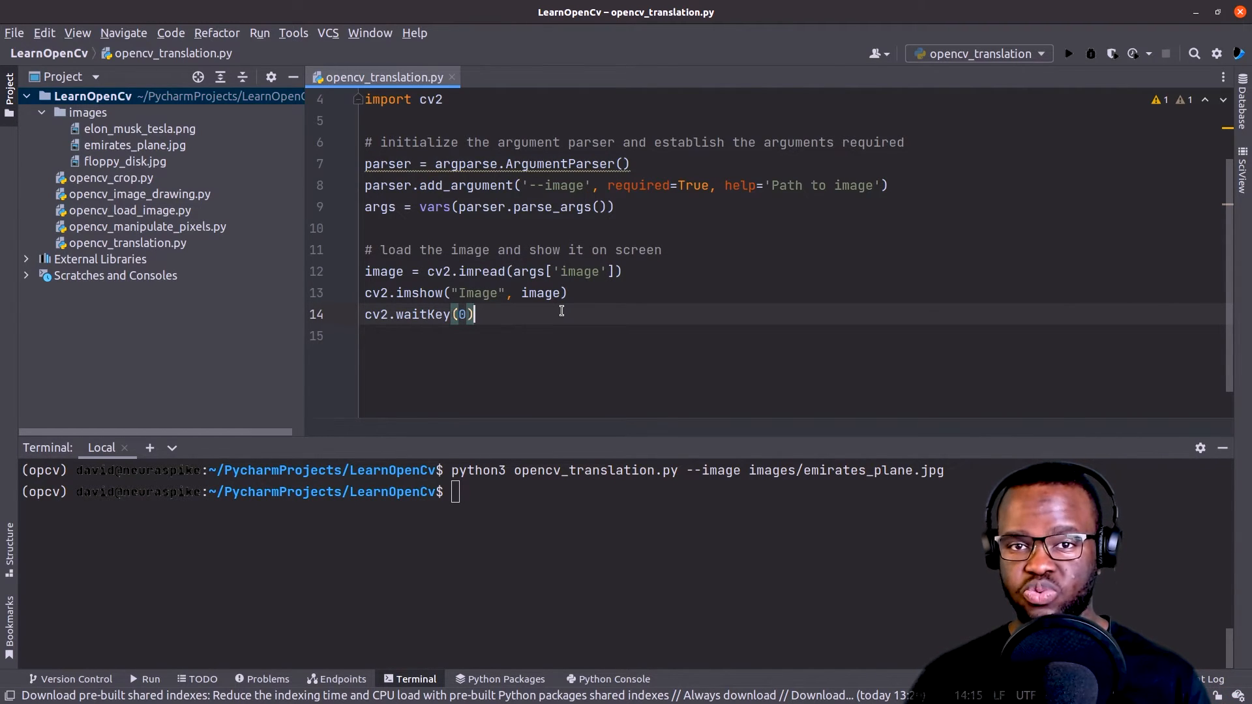
pyautogui.press('Return')
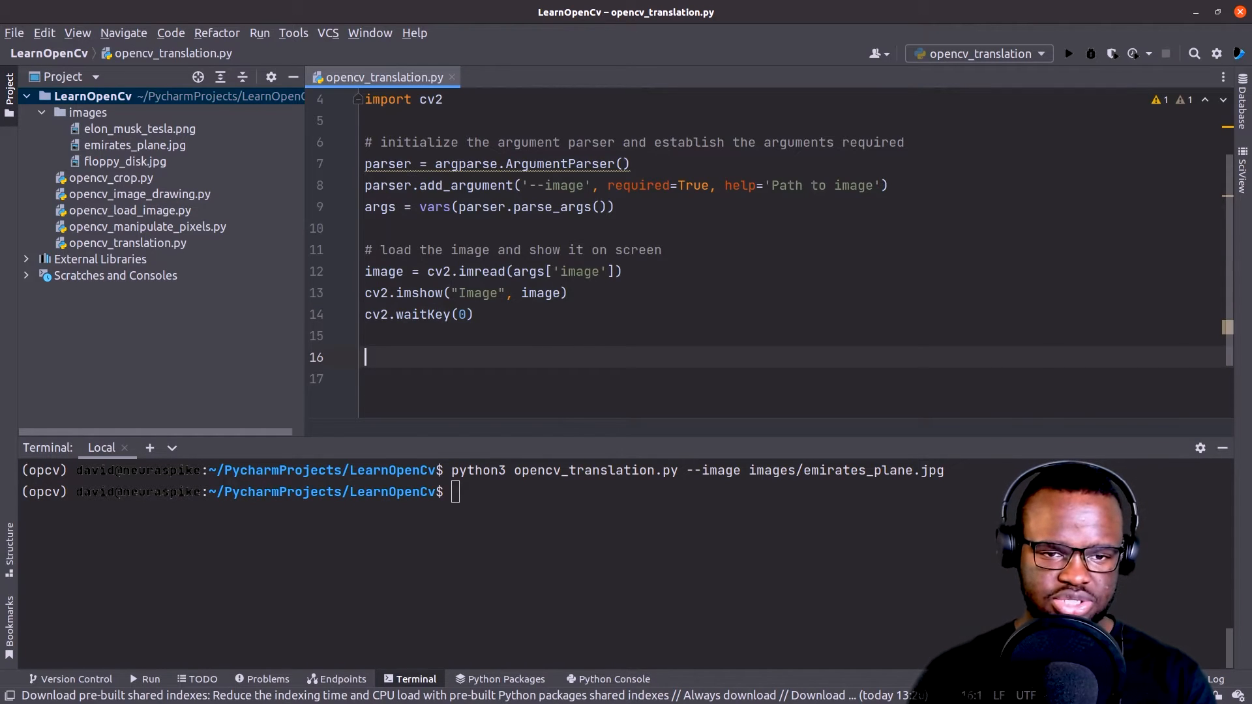
# Add (h, w) = image.shape[:2] below cv2.waitKey(0).
pyautogui.write('()')
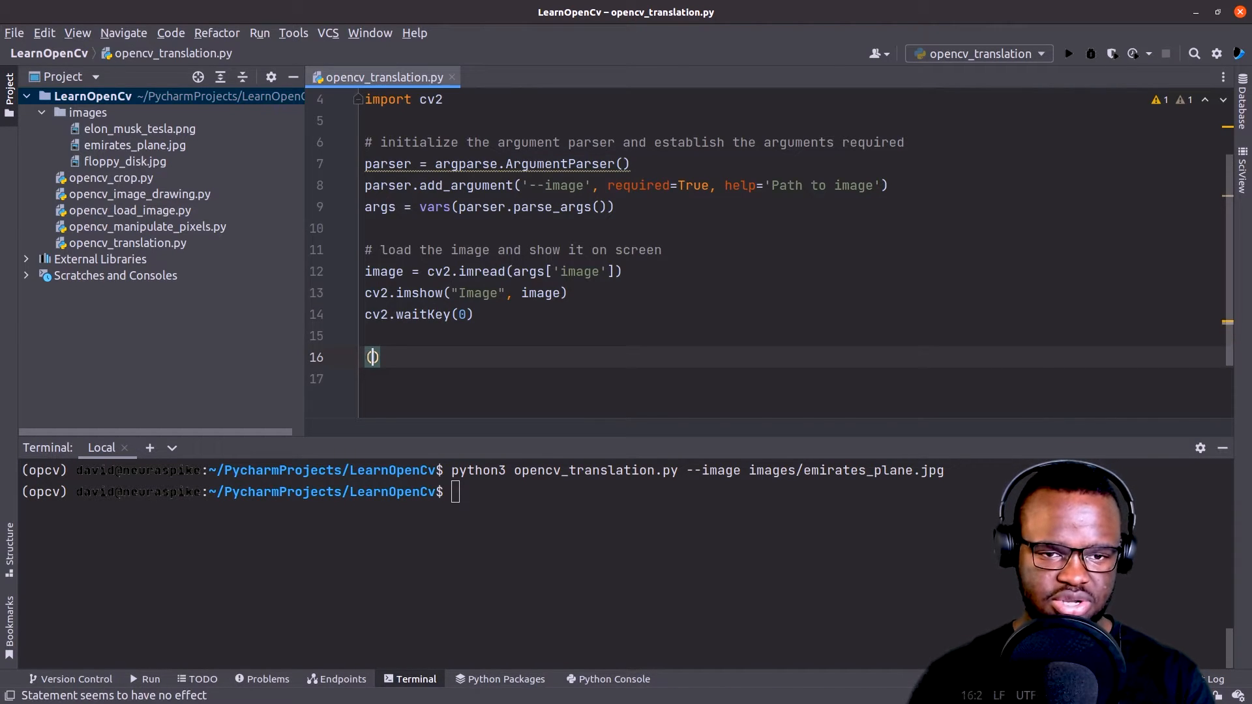
pyautogui.write('h, w) \t=')
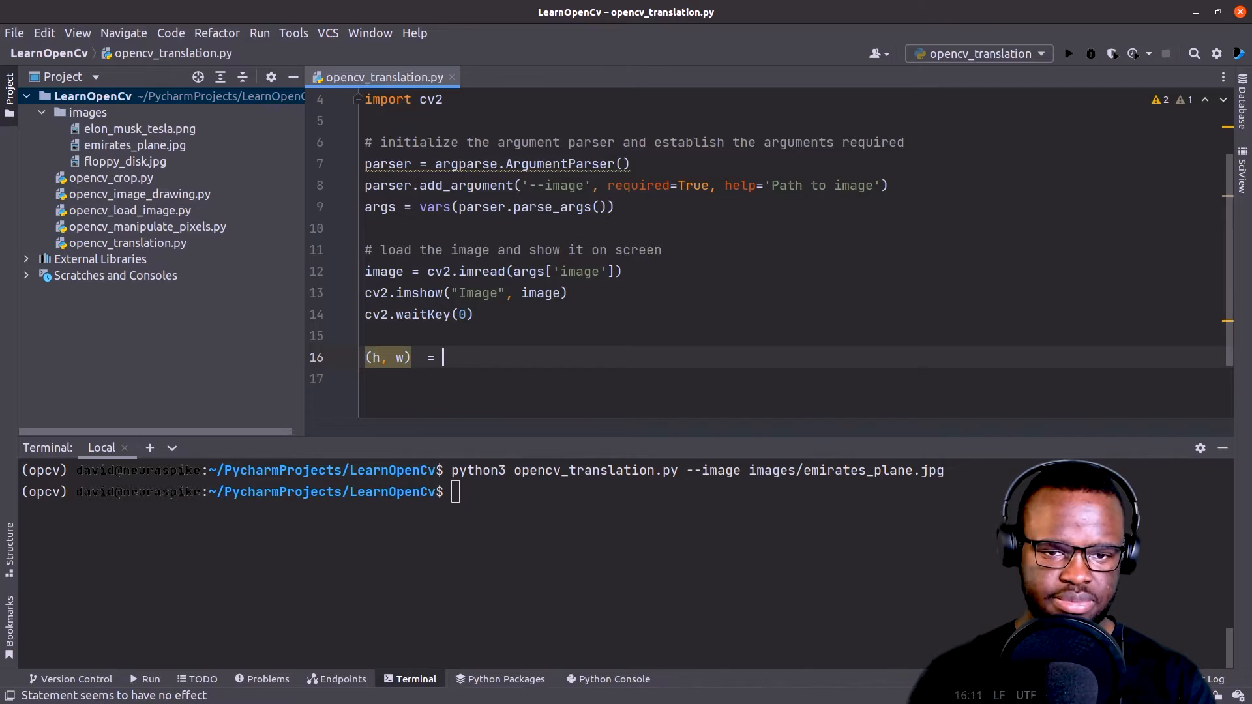
pyautogui.write('image.shape[]')
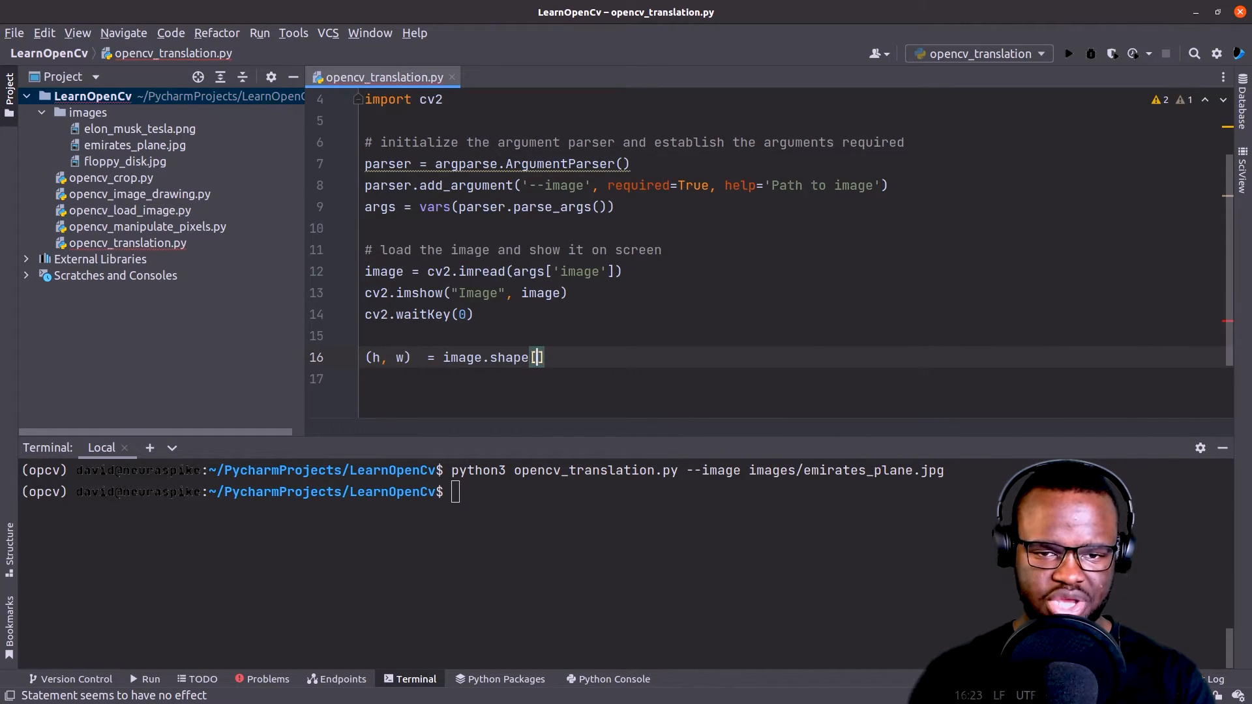
pyautogui.write(':2')
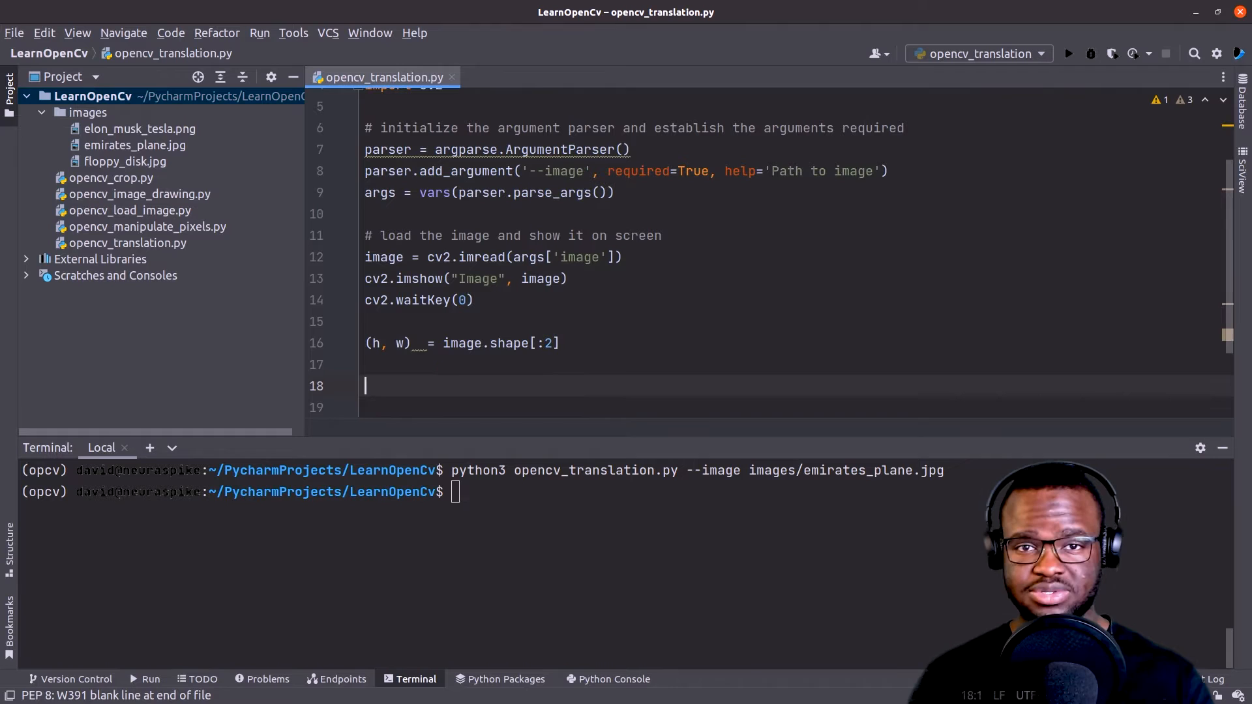
# Define M = np.float32([[1, 0, 150], [0, 1, 50]]) for a right-and-down shift.
pyautogui.write('M =')
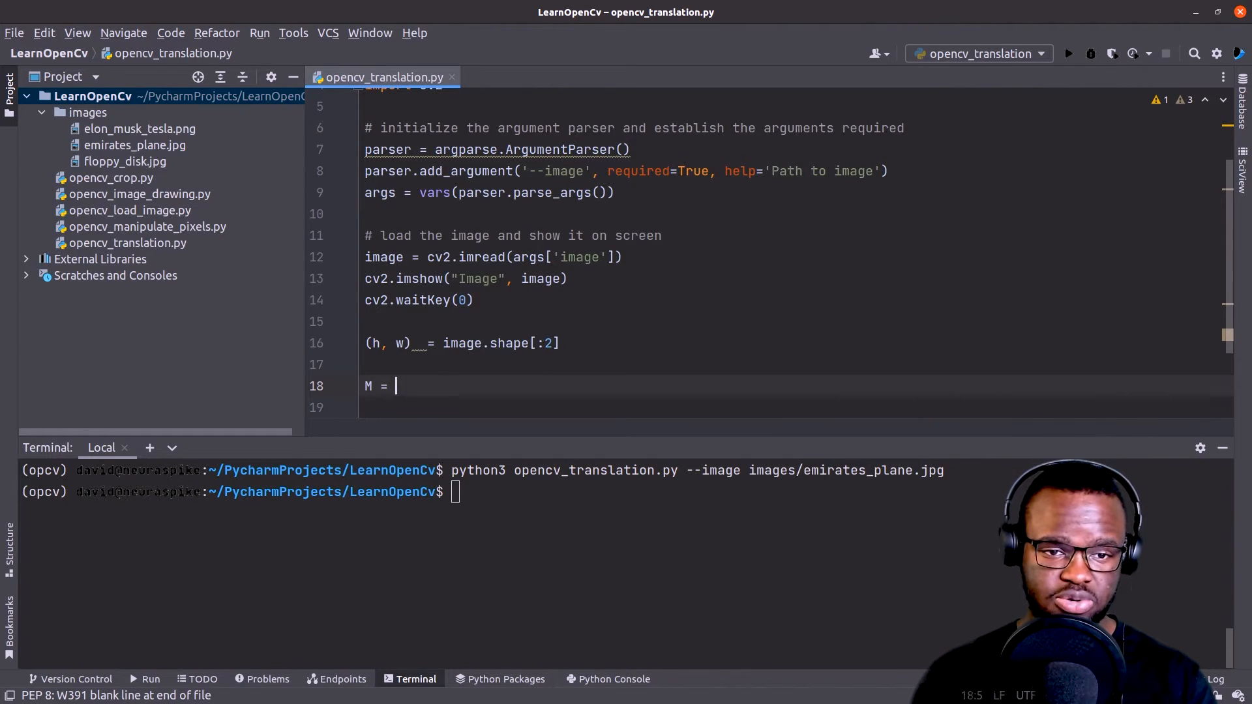
pyautogui.write('np.flaot')
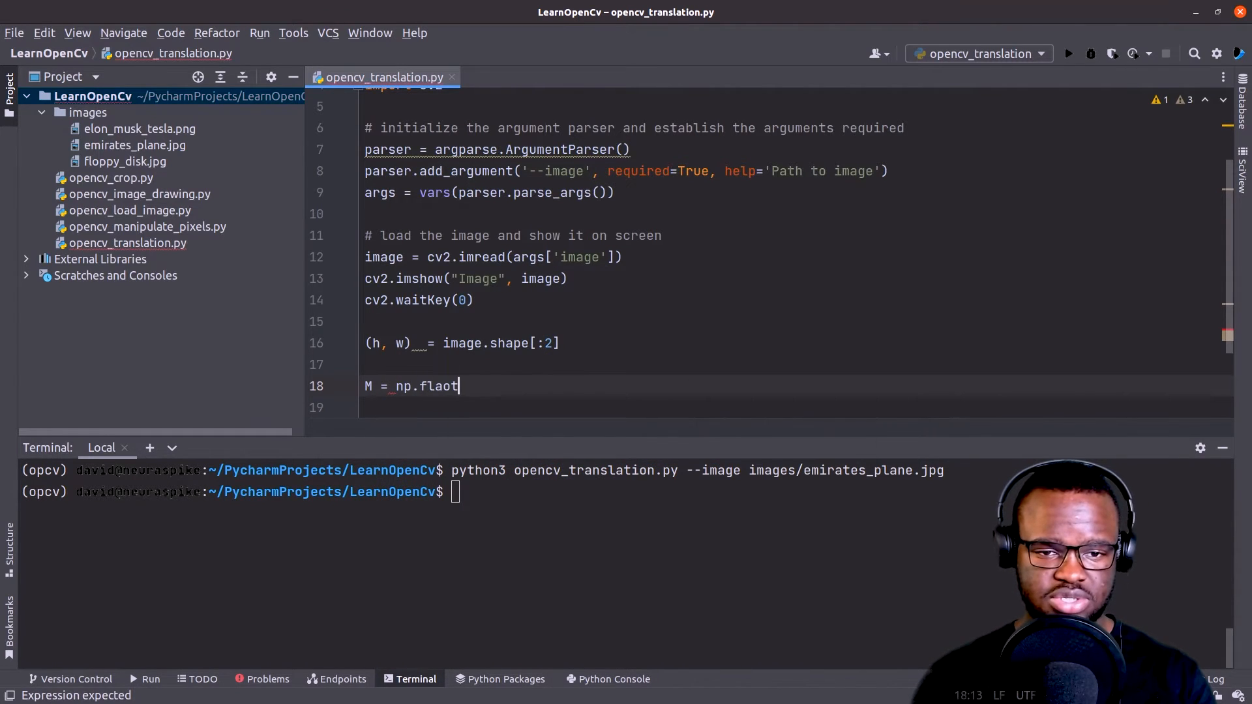
pyautogui.write('float32(')
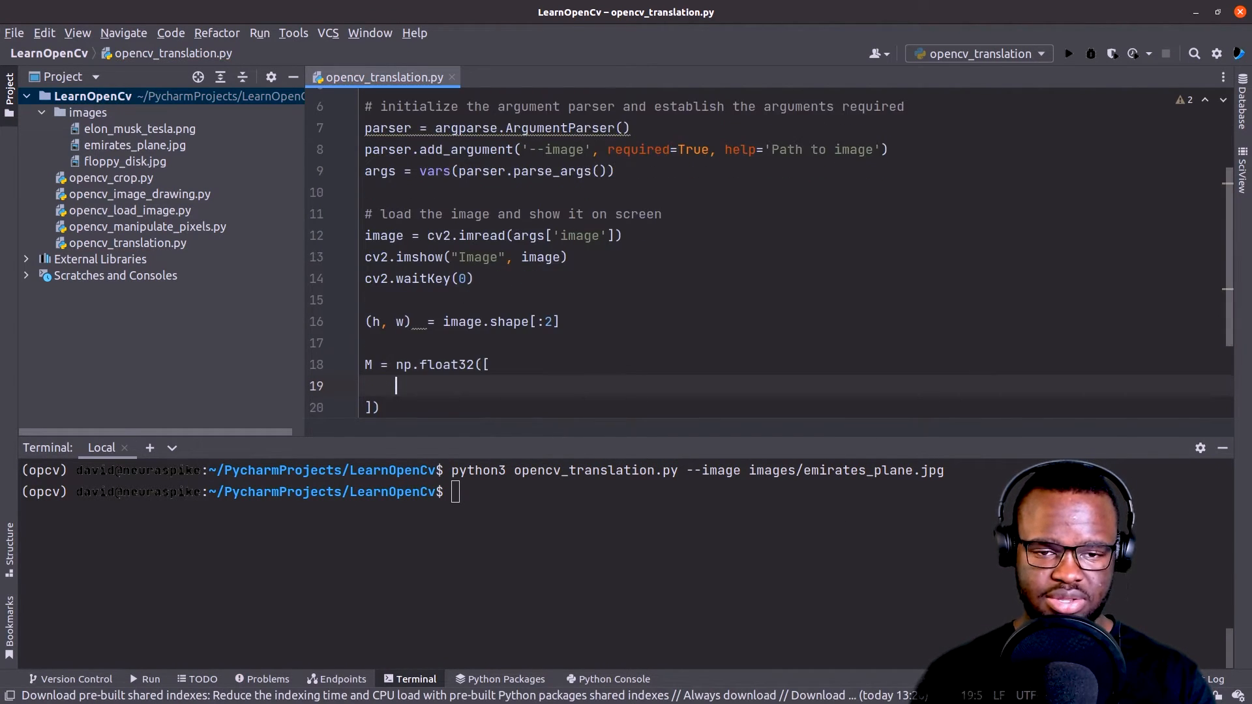
pyautogui.write('[1,')
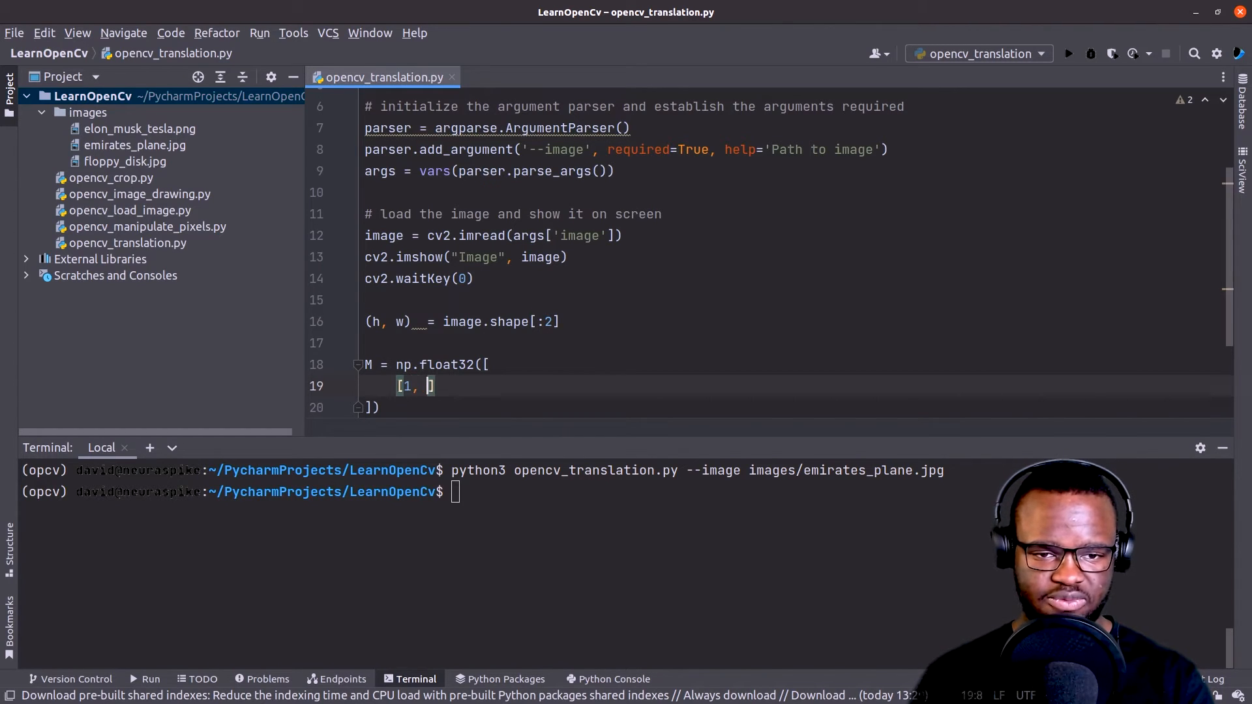
pyautogui.write('0,')
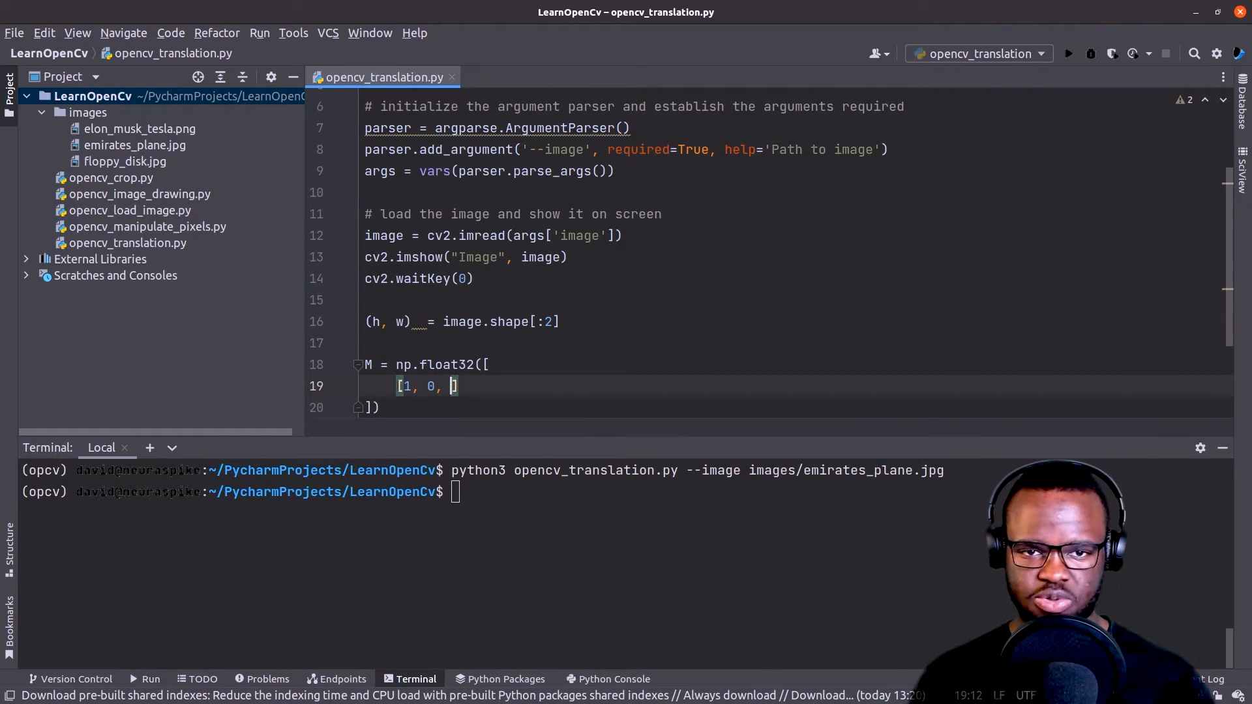
pyautogui.write('150')
pyautogui.write('[0, ')
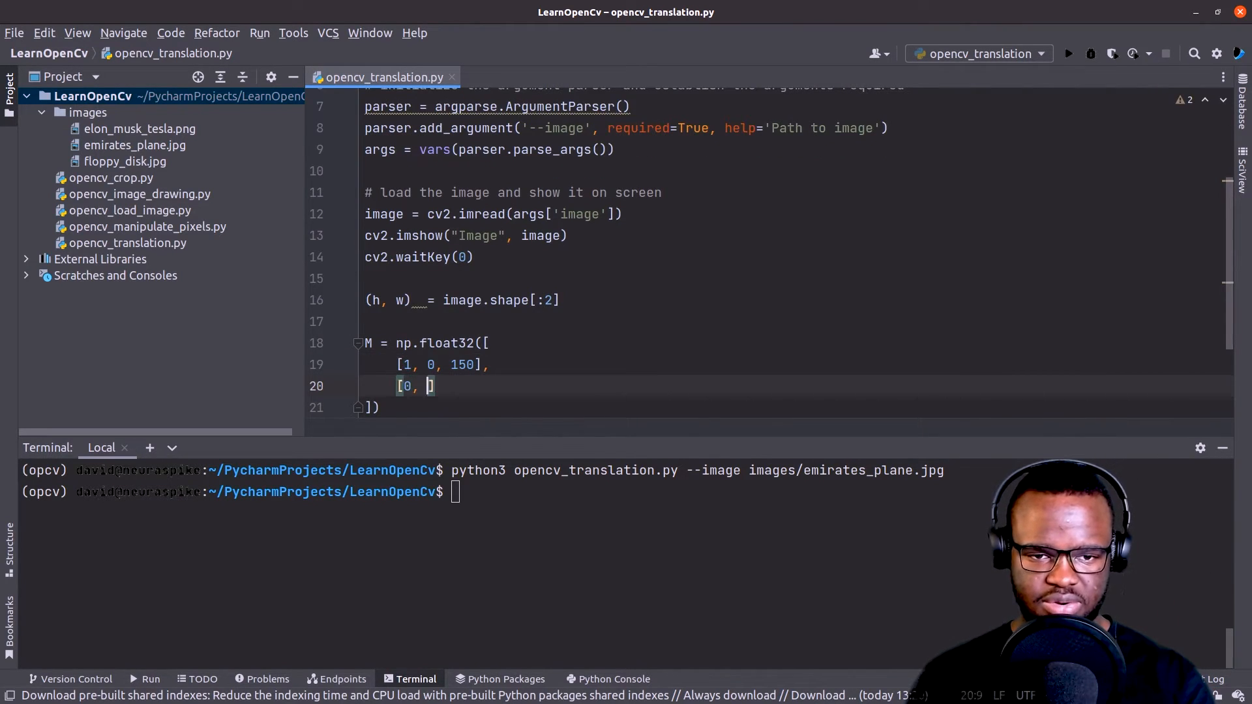
pyautogui.write('1,')
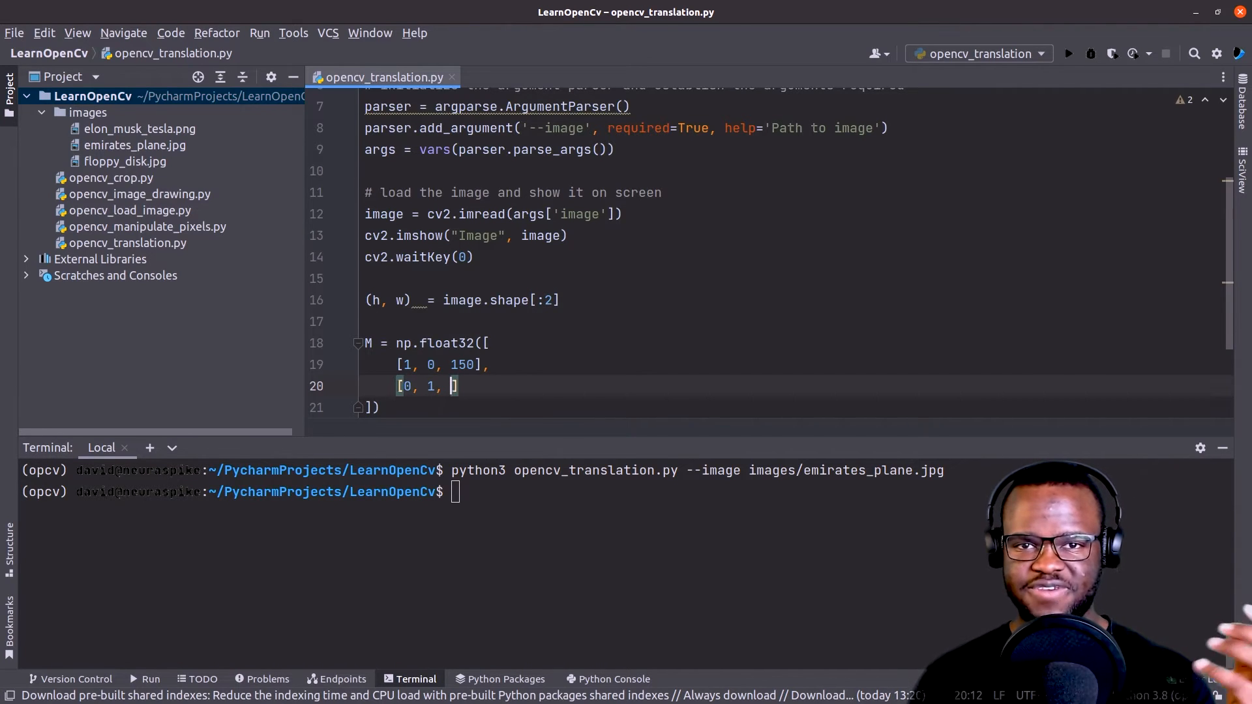
pyautogui.write('50')
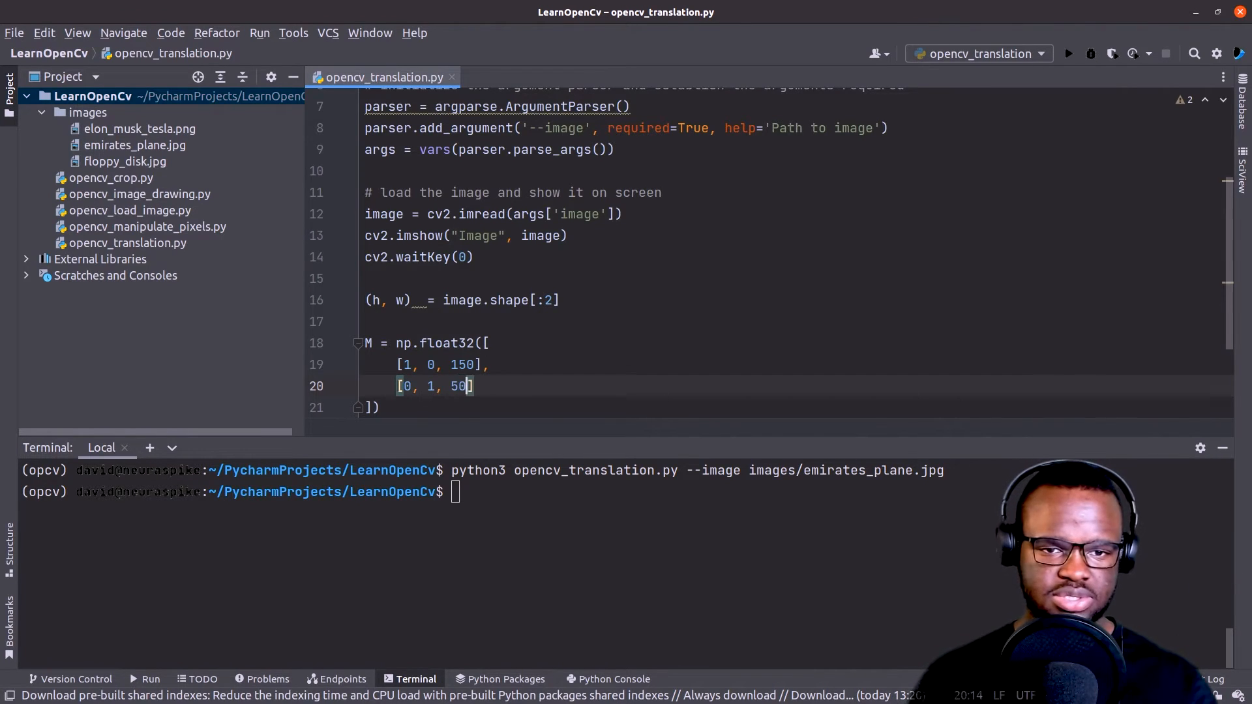
pyautogui.press('Return')
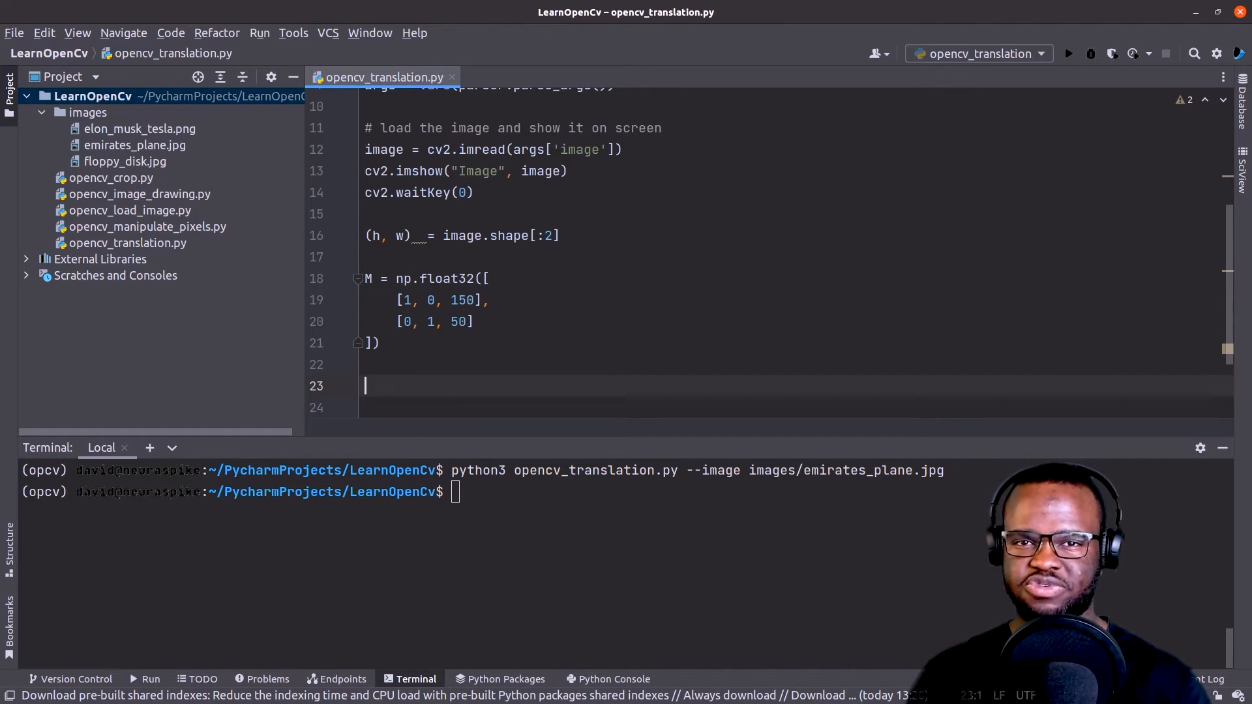
# Warp the image with cv2.warpAffine(image, M, (w, h)) into shifted.
pyautogui.write('shifted = cv2.wa')
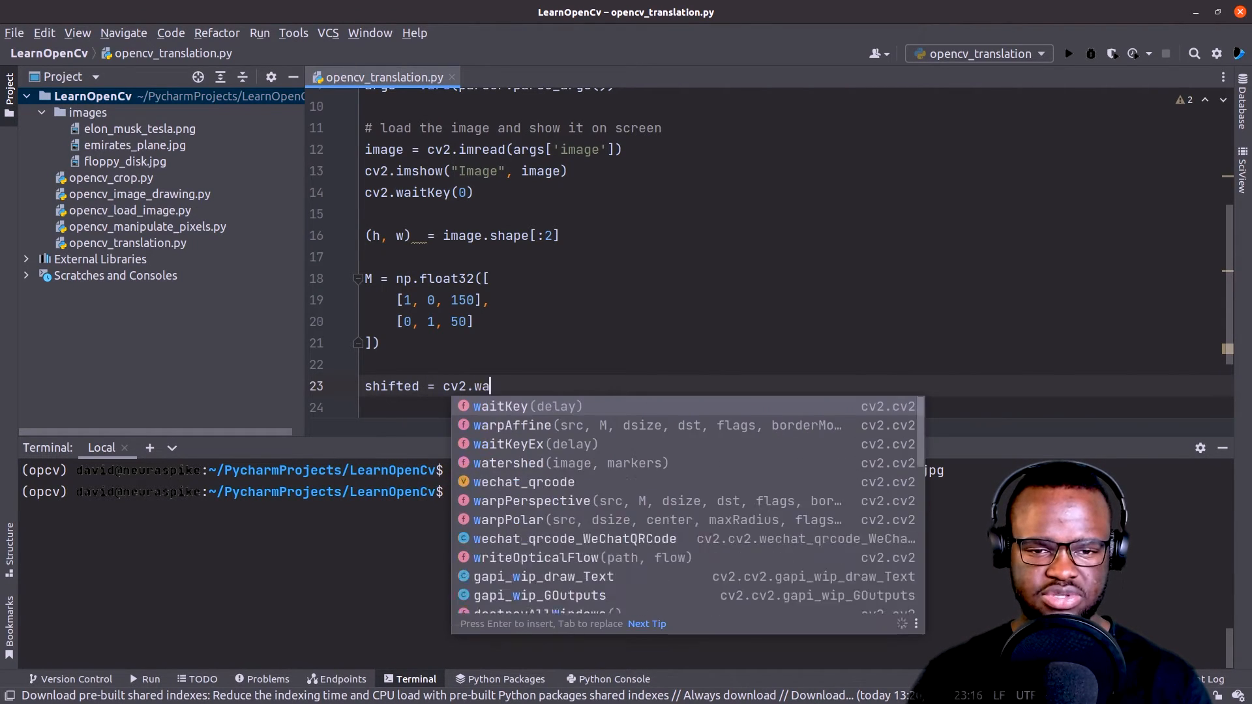
pyautogui.click(511, 425)
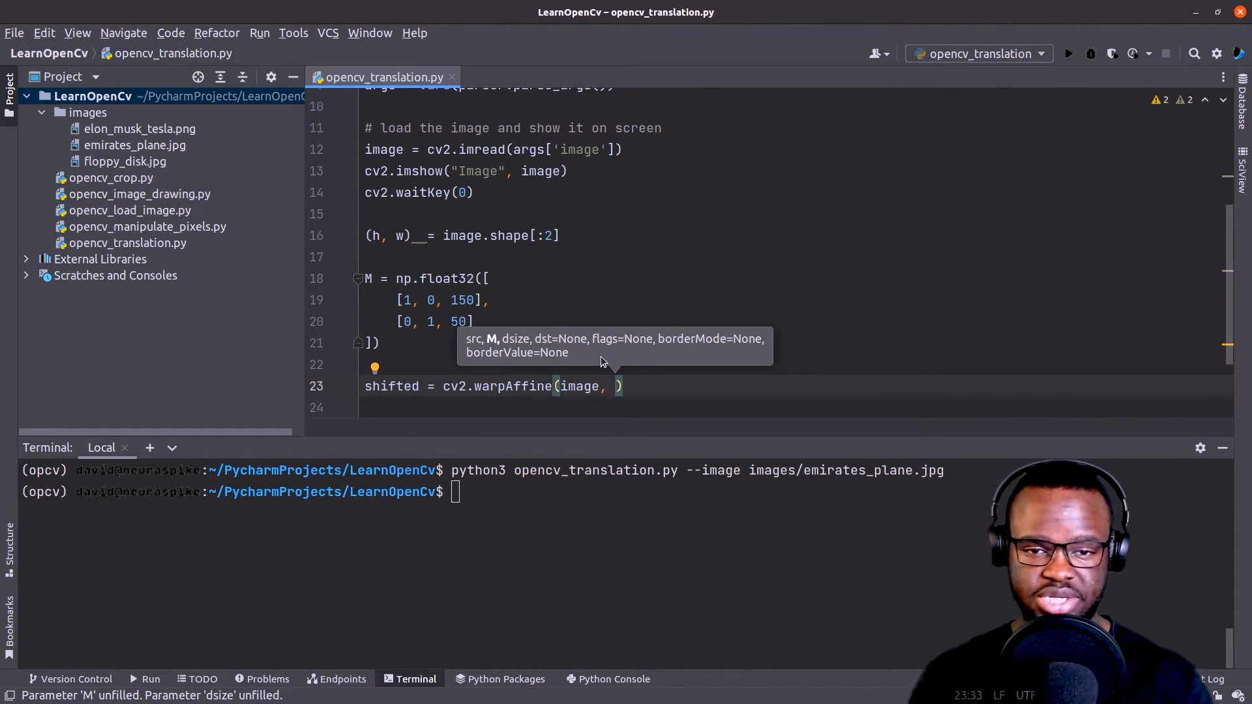
pyautogui.write('M,')
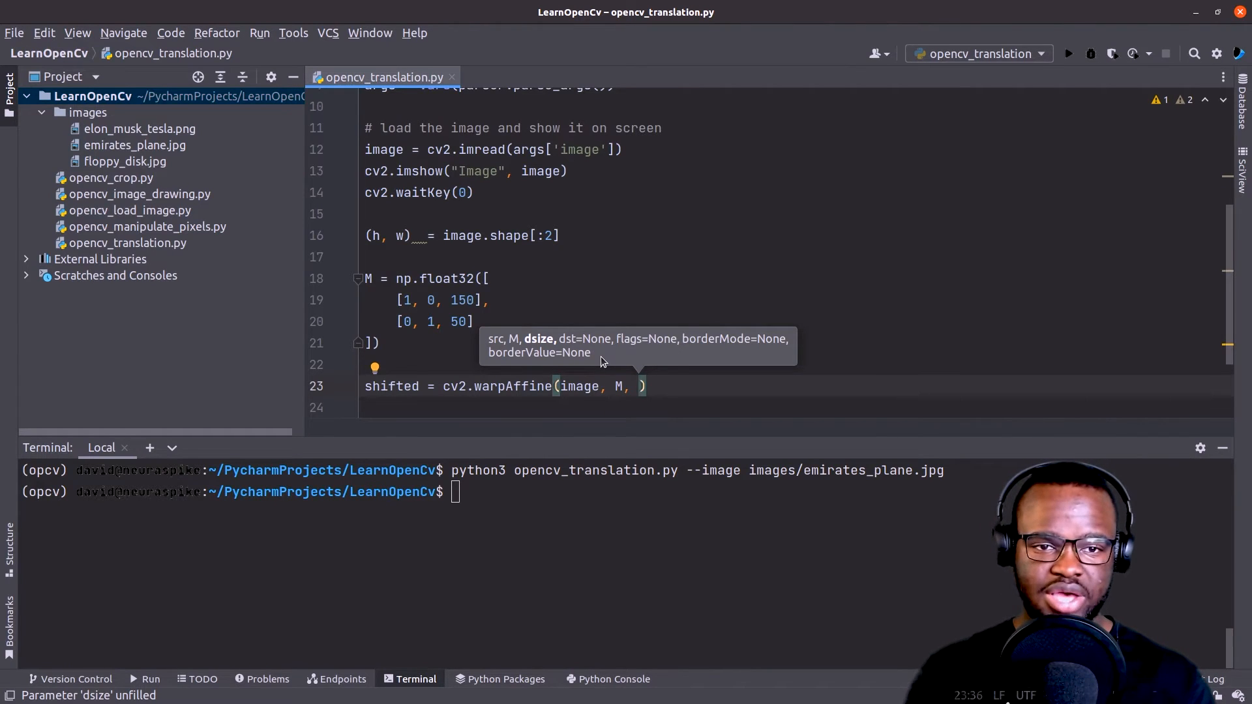
pyautogui.write('(w, h)')
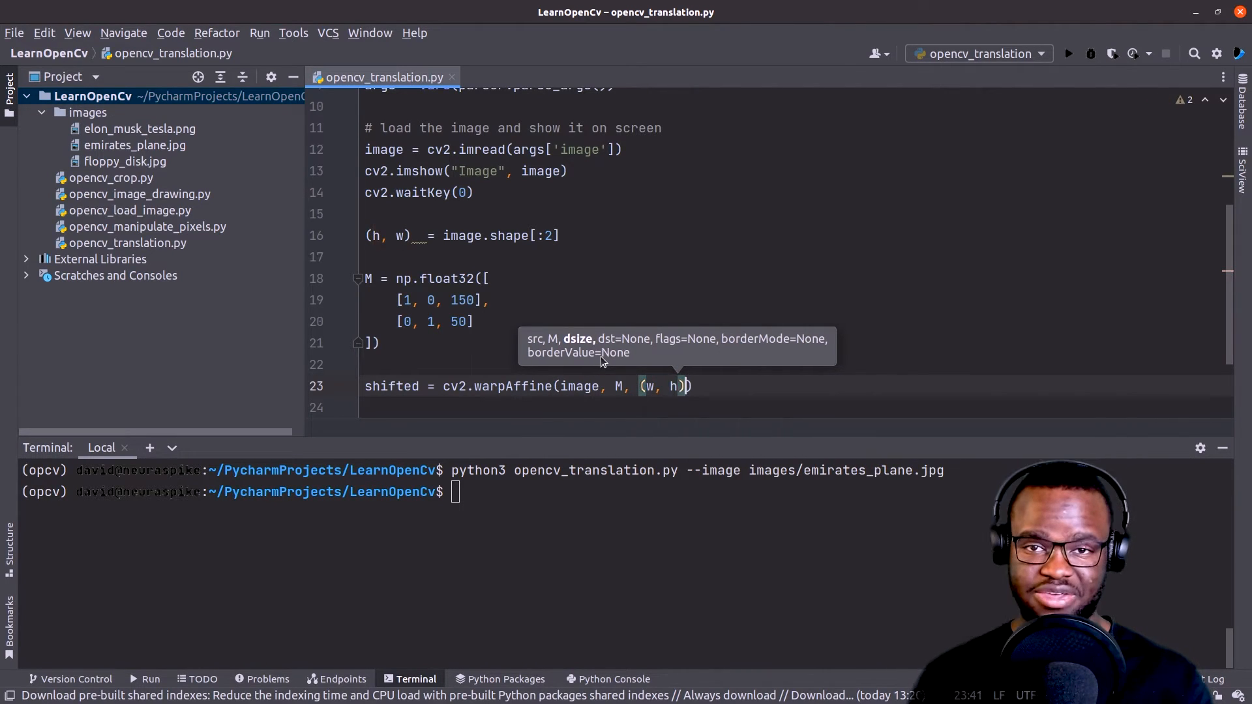
# Show shifted in a "Shifted 1" window, then pause with cv2.waitKey(0).
pyautogui.write('cv2.imshow(')
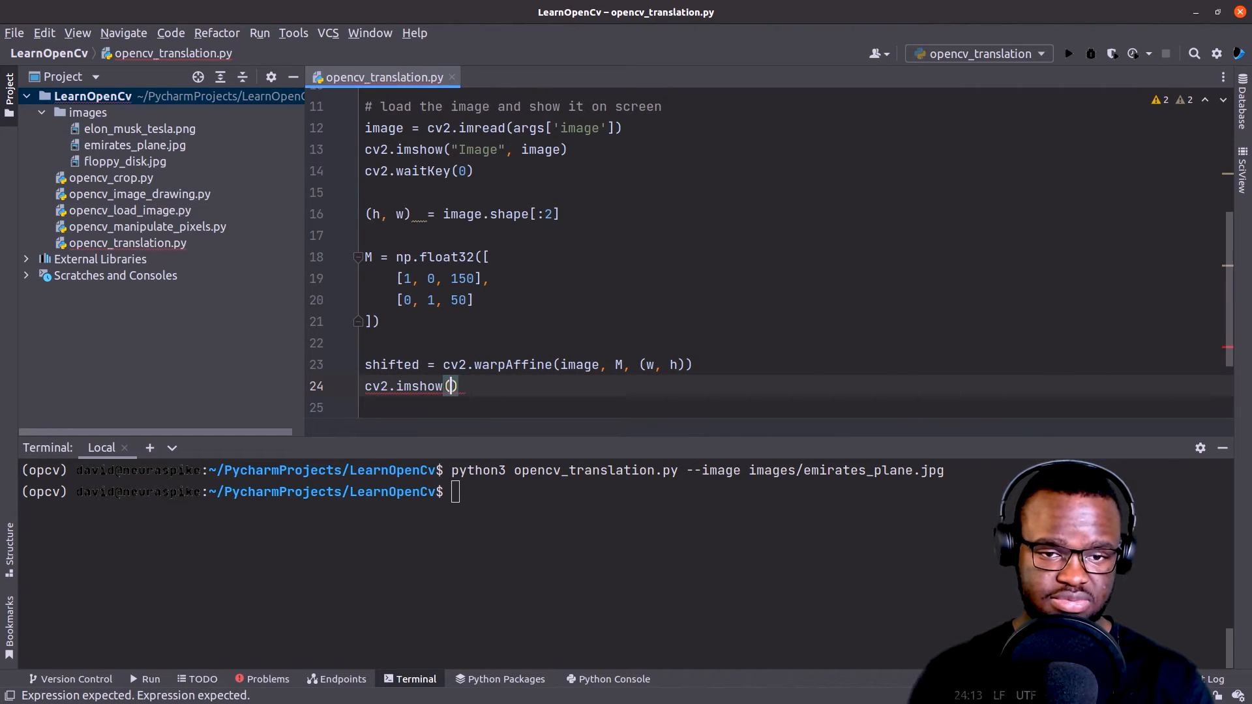
pyautogui.write('"Shifted "')
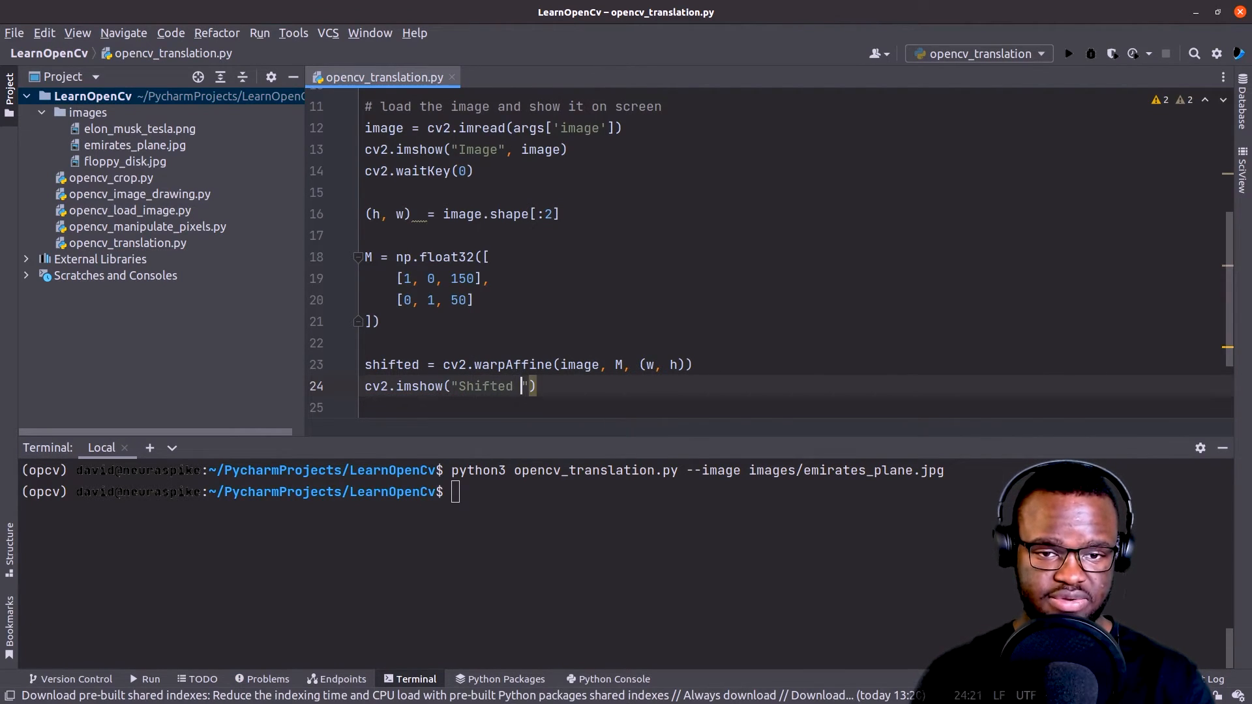
pyautogui.write('1",')
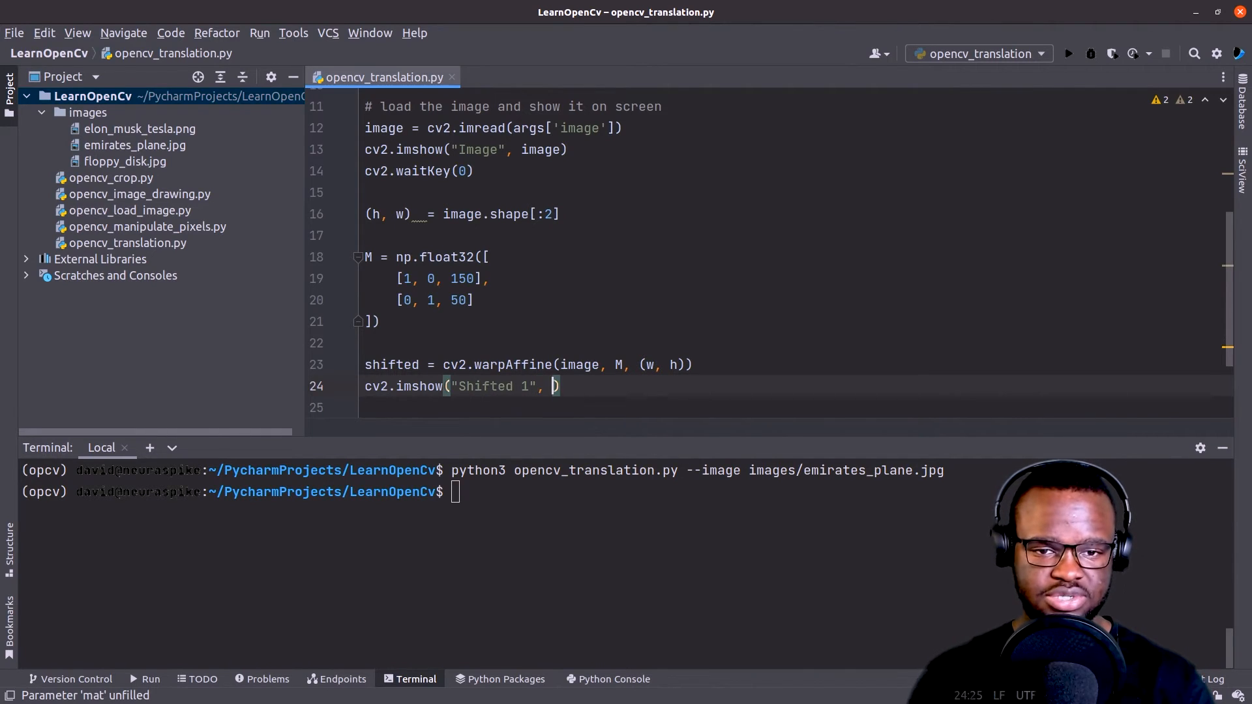
pyautogui.write('shifted)c')
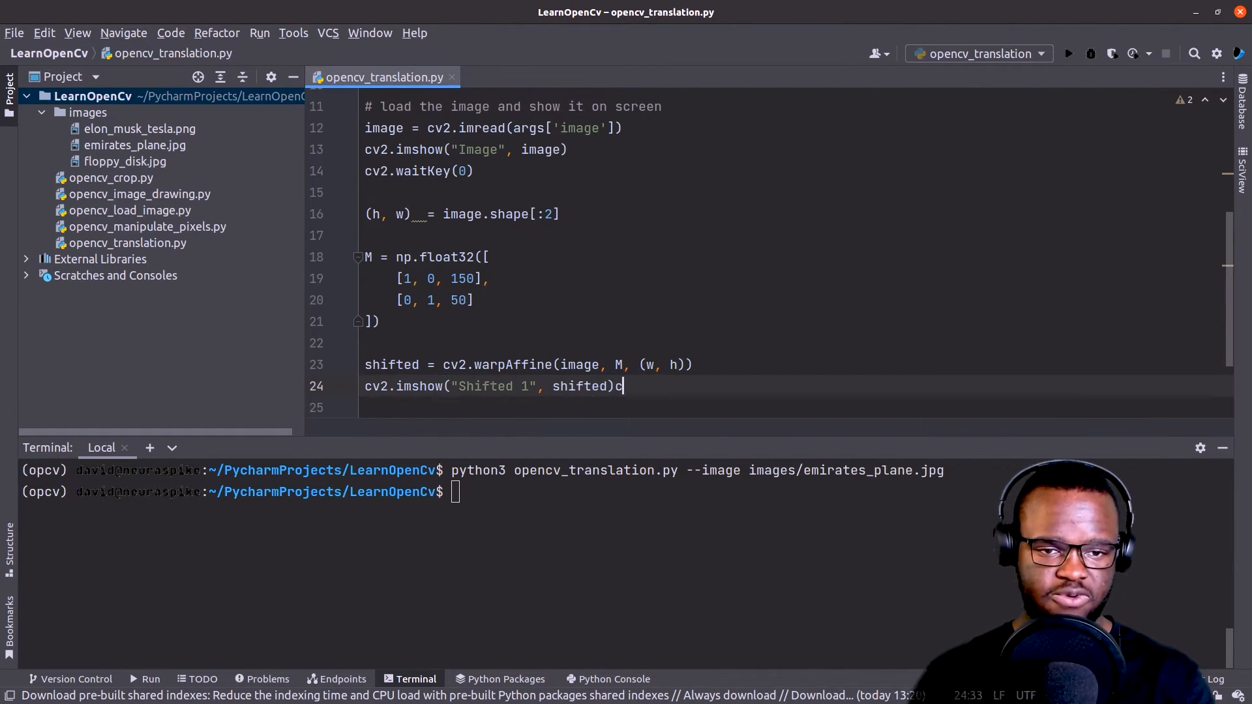
pyautogui.write('cv2.')
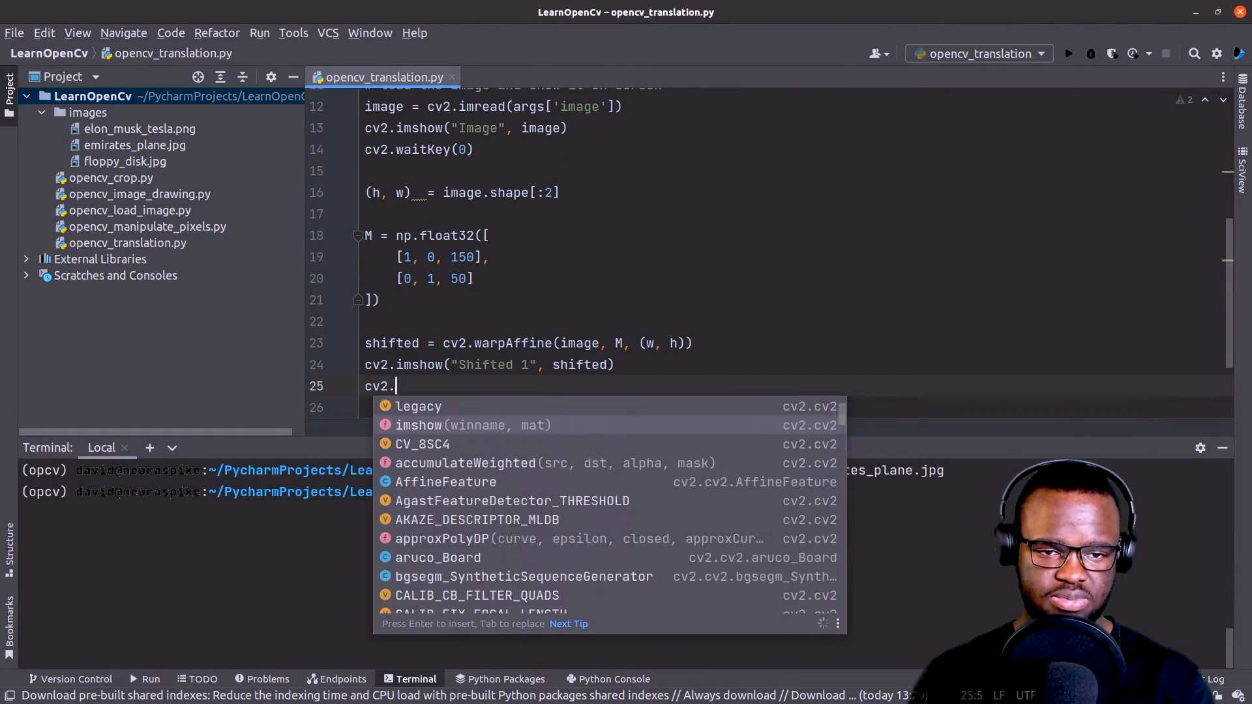
pyautogui.write('waitKey(0')
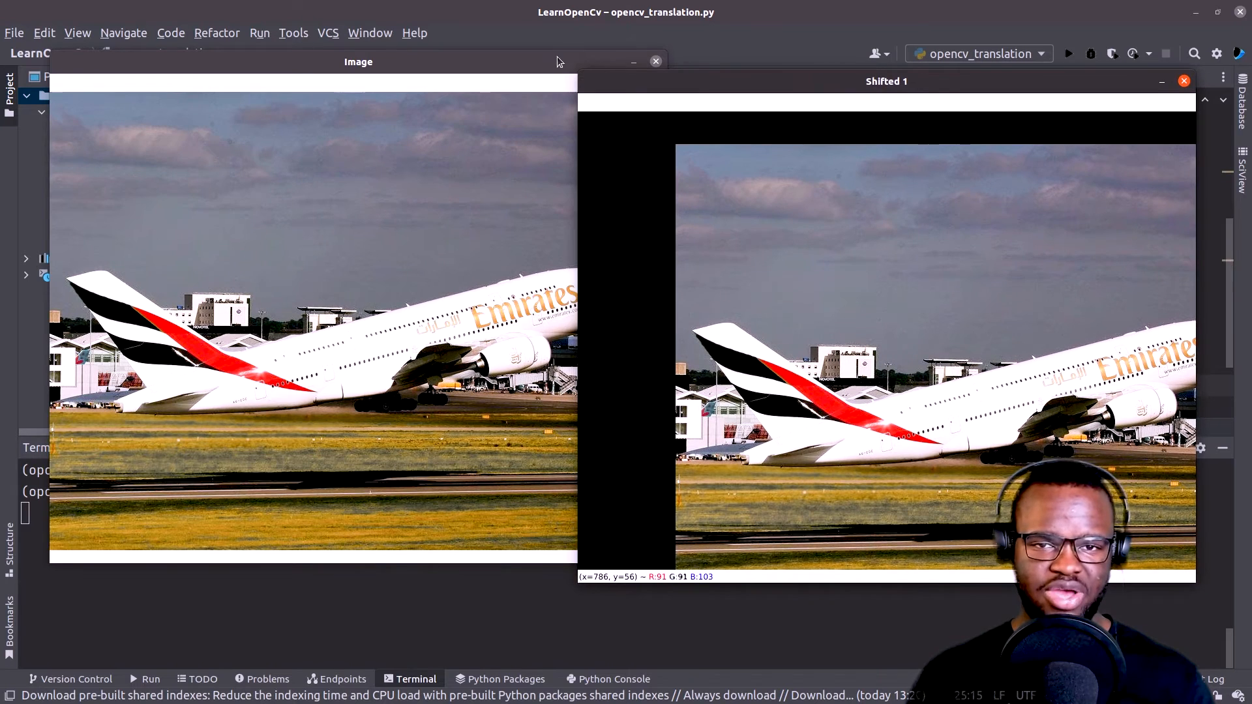
# Drag the original Image window beside Shifted 1 to compare the shift.
pyautogui.moveTo(359, 61); pyautogui.dragTo(338, 267)
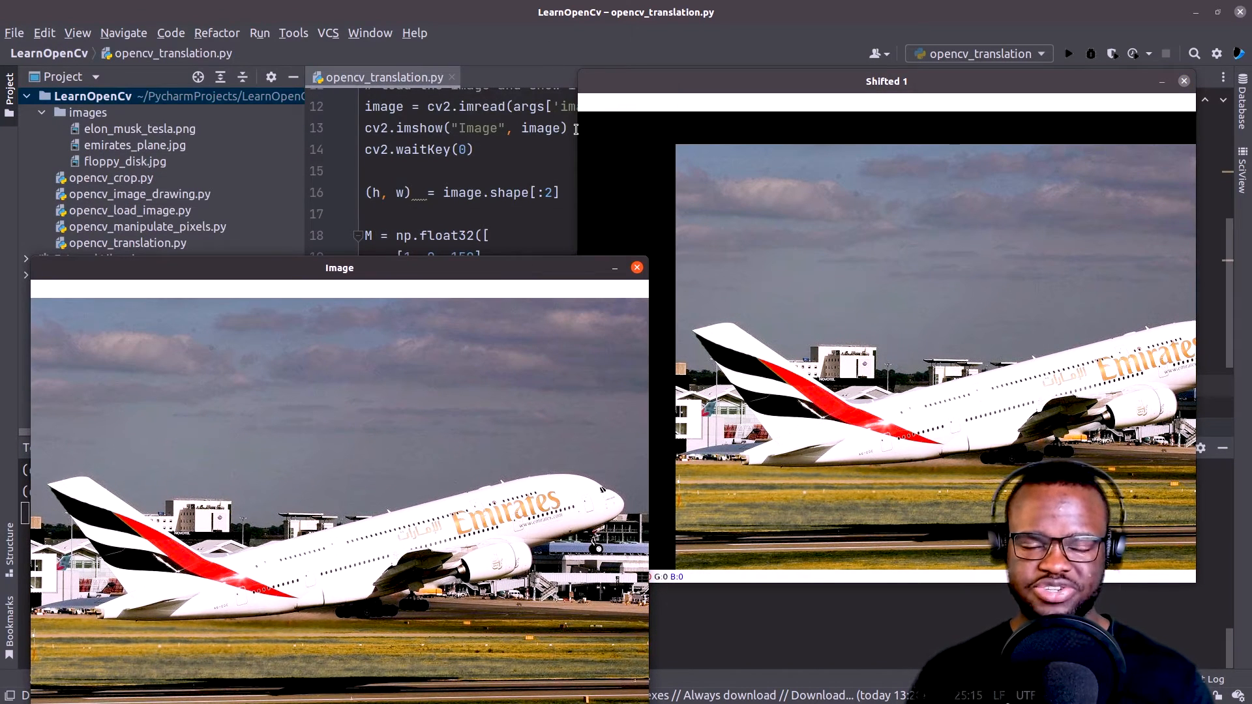
pyautogui.moveTo(591, 142)
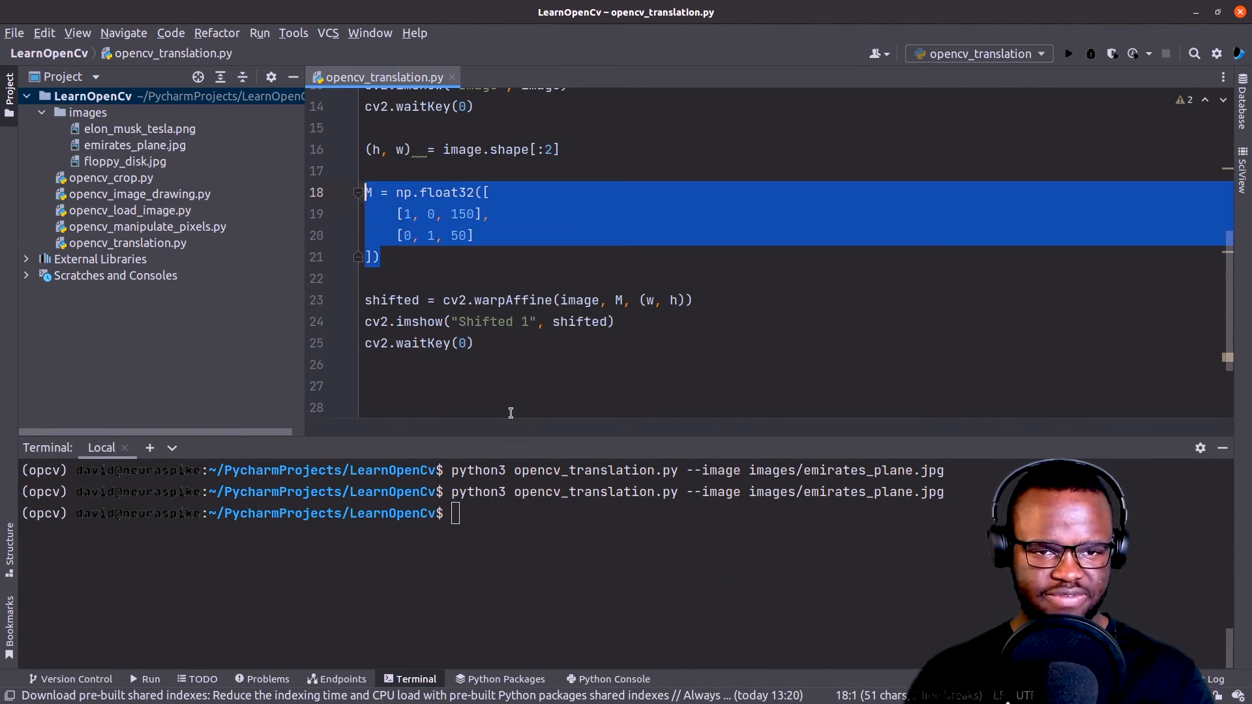
# Paste a second translation matrix and add shifted = cv2.warpAffine(image, M, (w, h)).
pyautogui.press('ctrl+v')
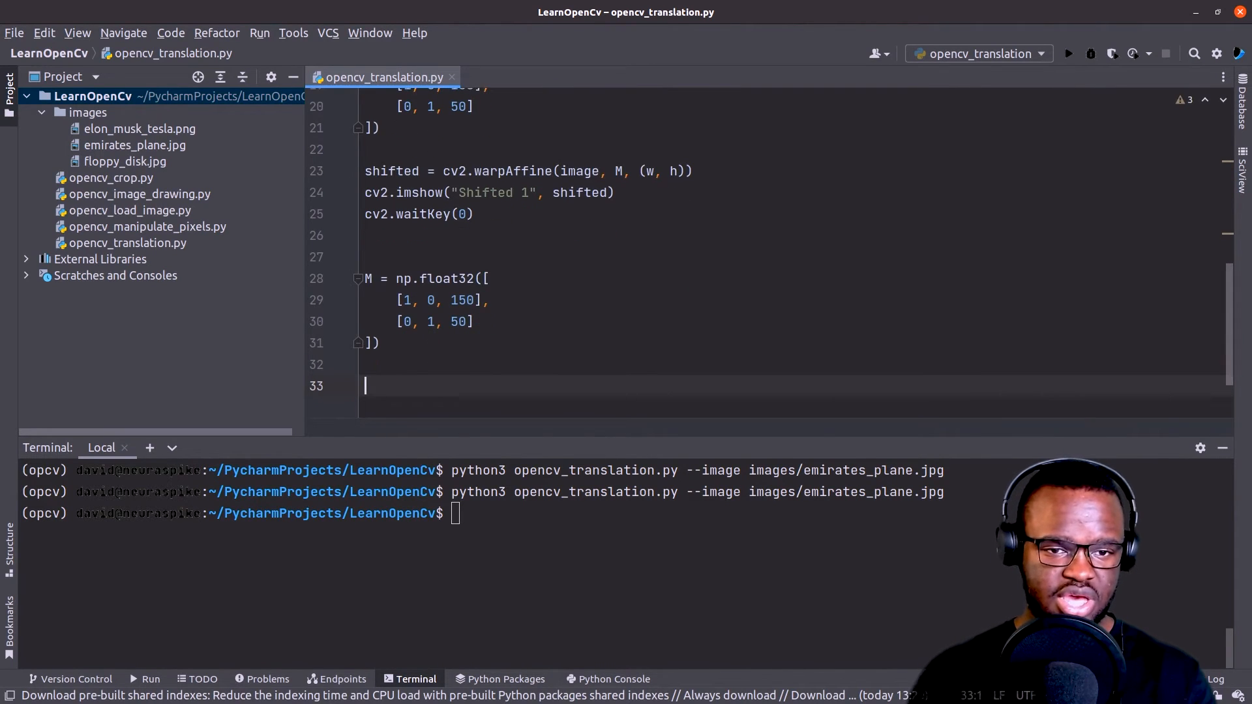
pyautogui.write('shifted = c')
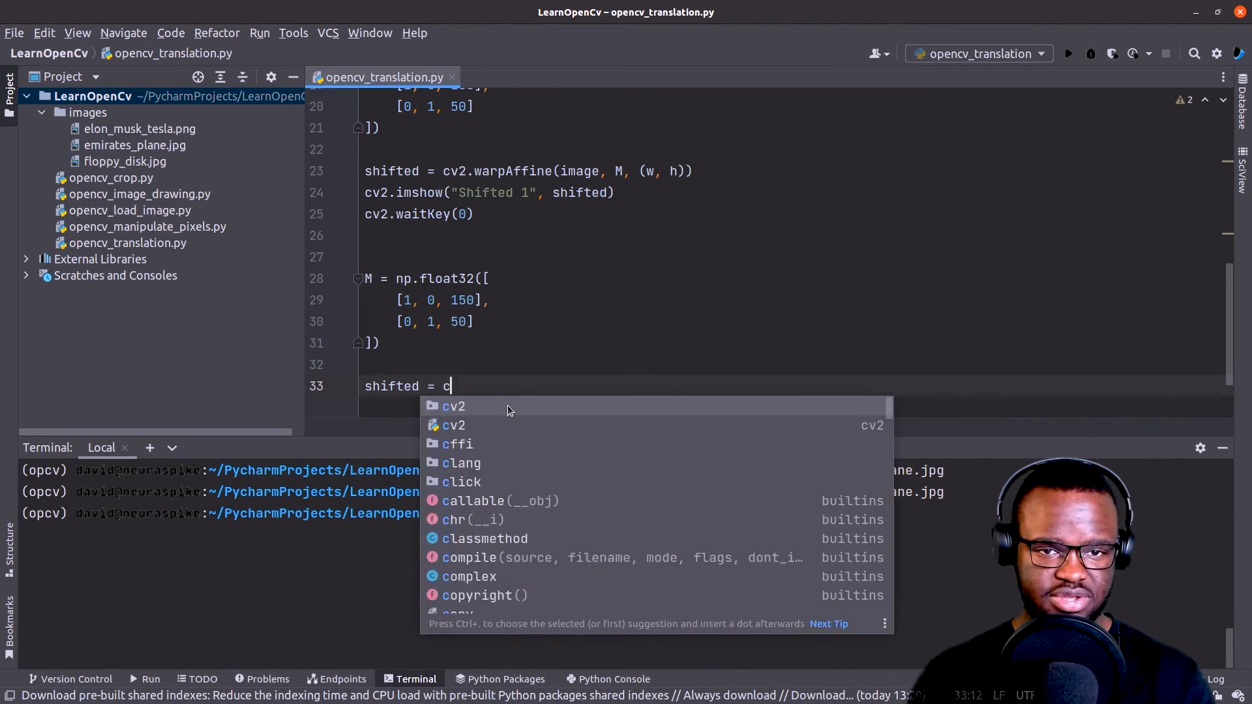
pyautogui.write('v2.warpAffine(image, M, *(')
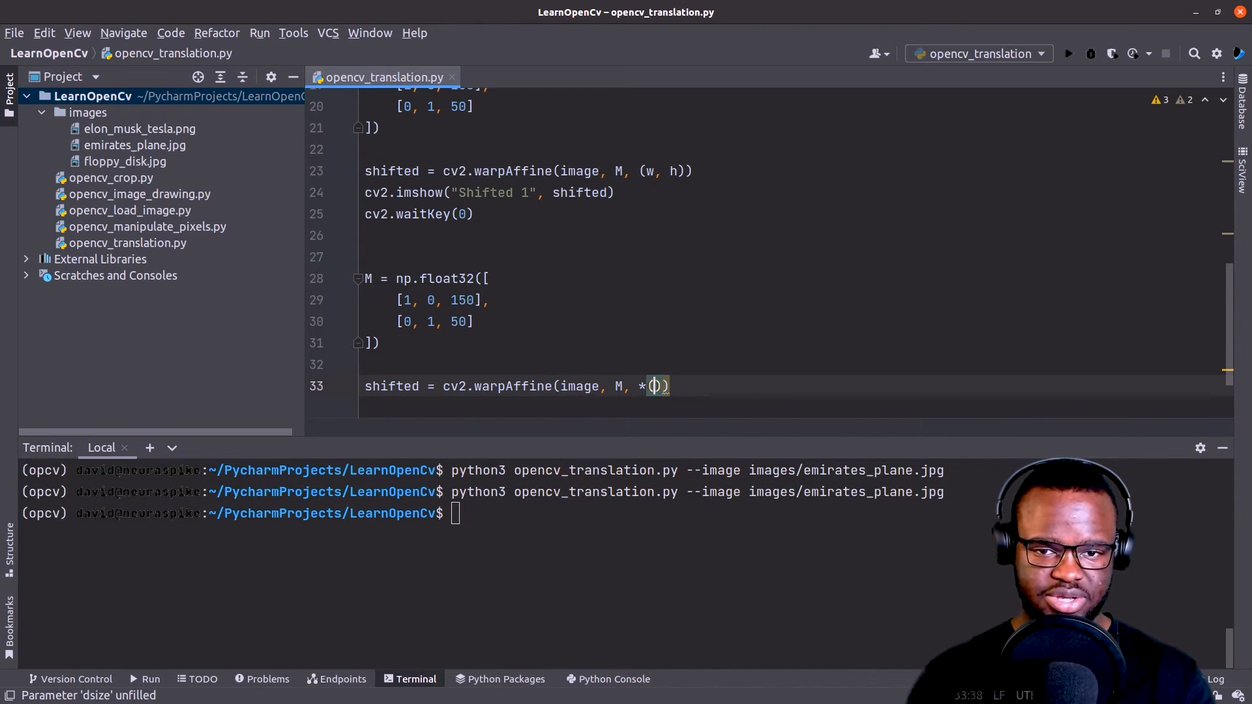
pyautogui.press('BackSpace')
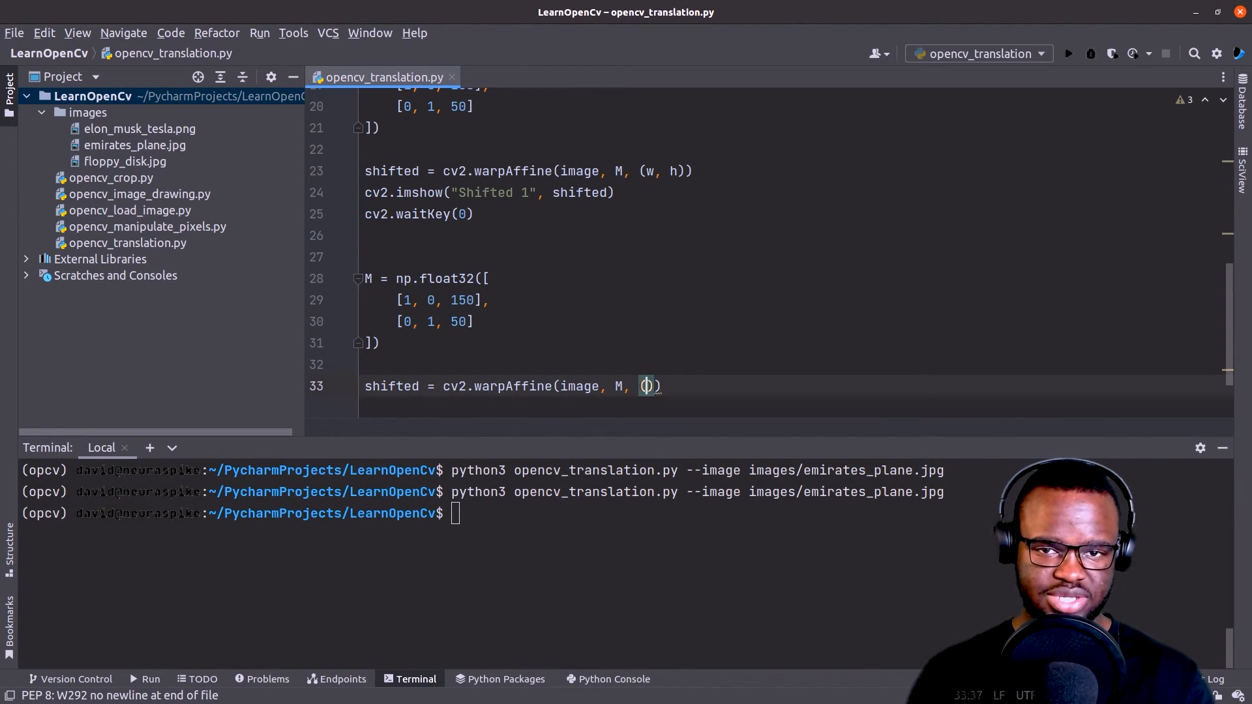
pyautogui.write('w')
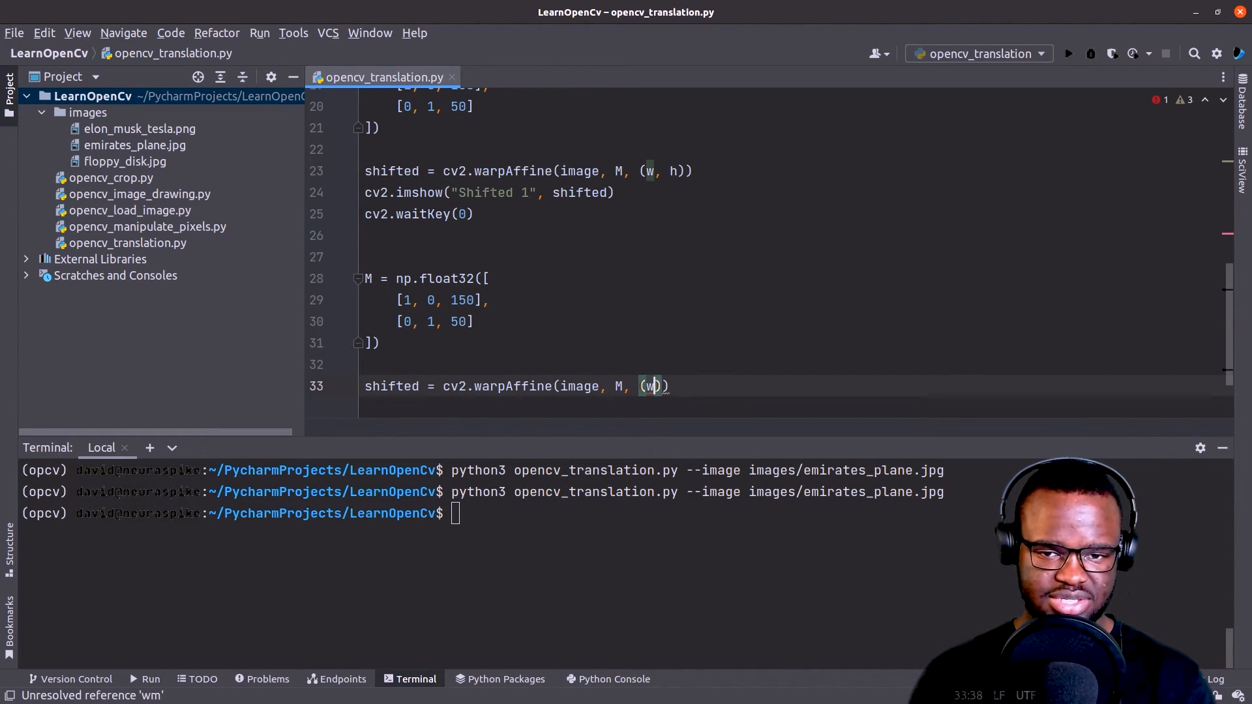
pyautogui.write(', h')
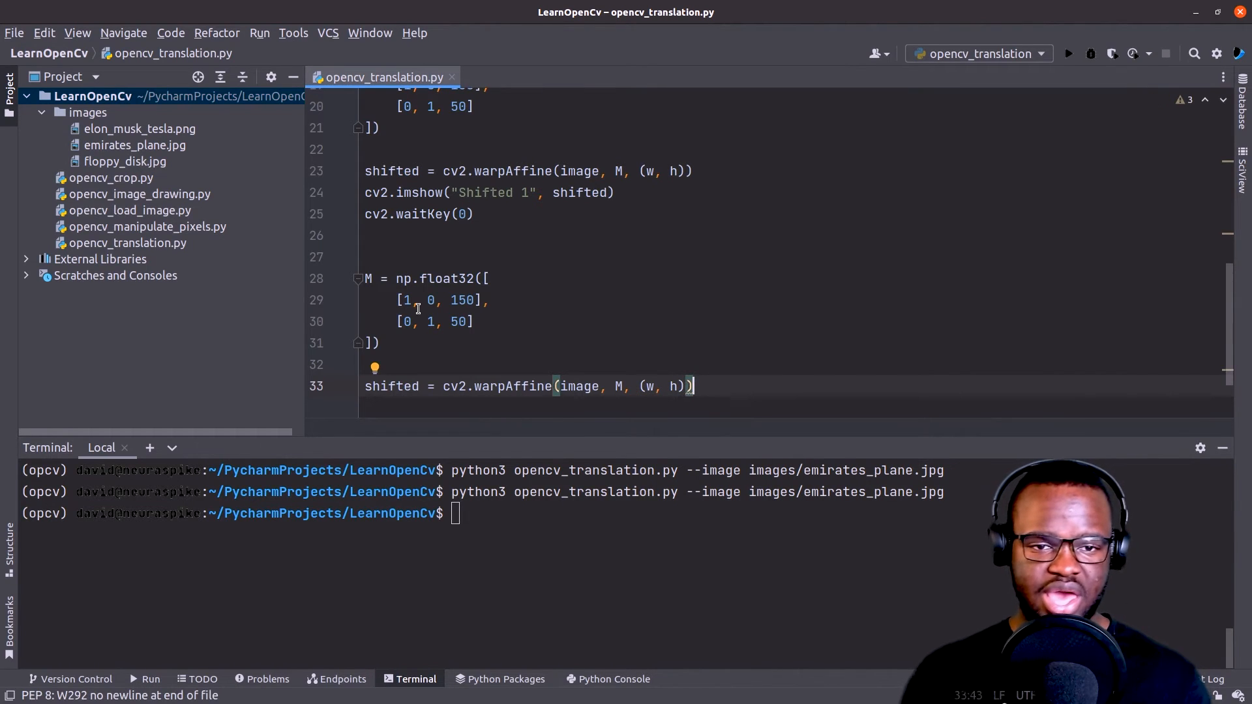
pyautogui.click(455, 299)
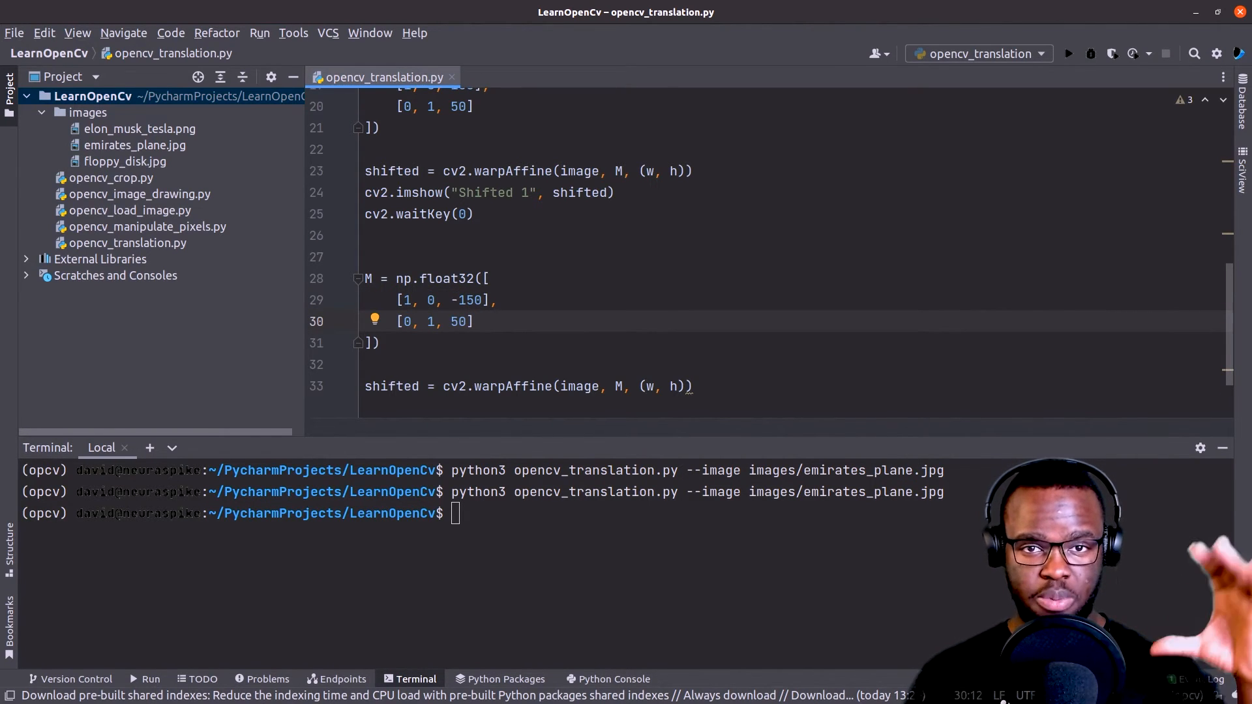
# Set the second matrix shifts to -150 and -50 and show it as "Shifted 2".
pyautogui.write('-')
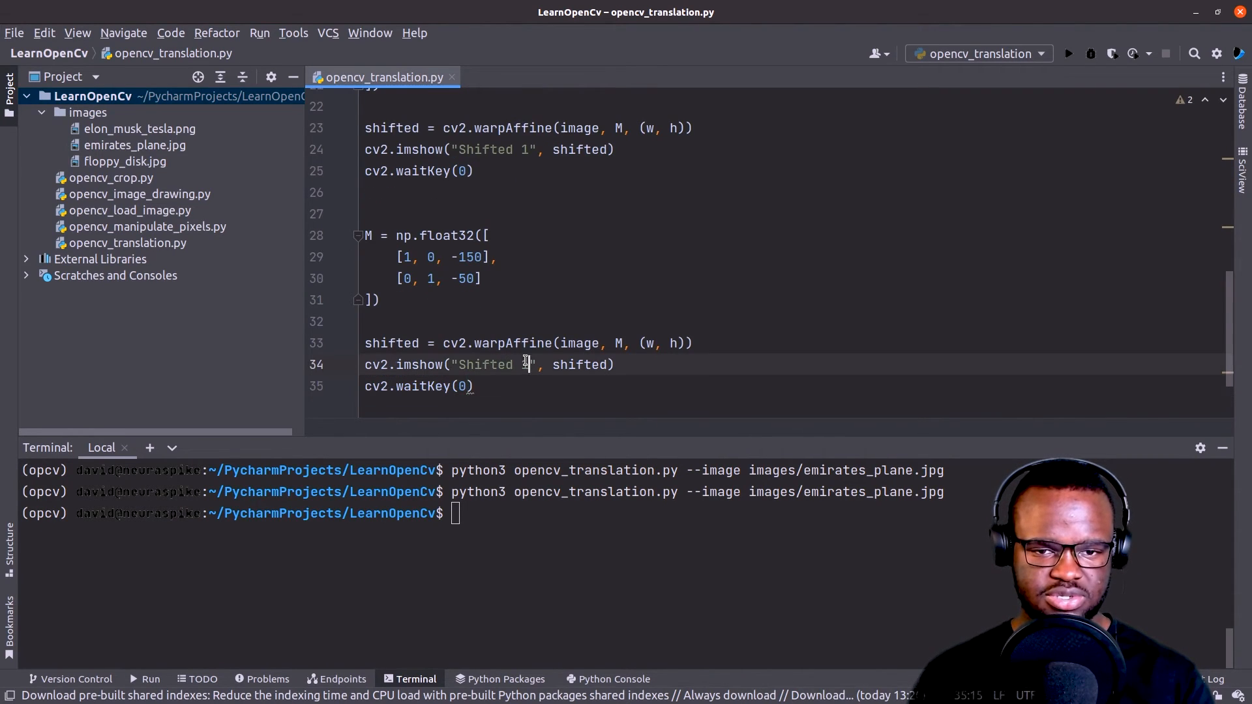
pyautogui.write('2')
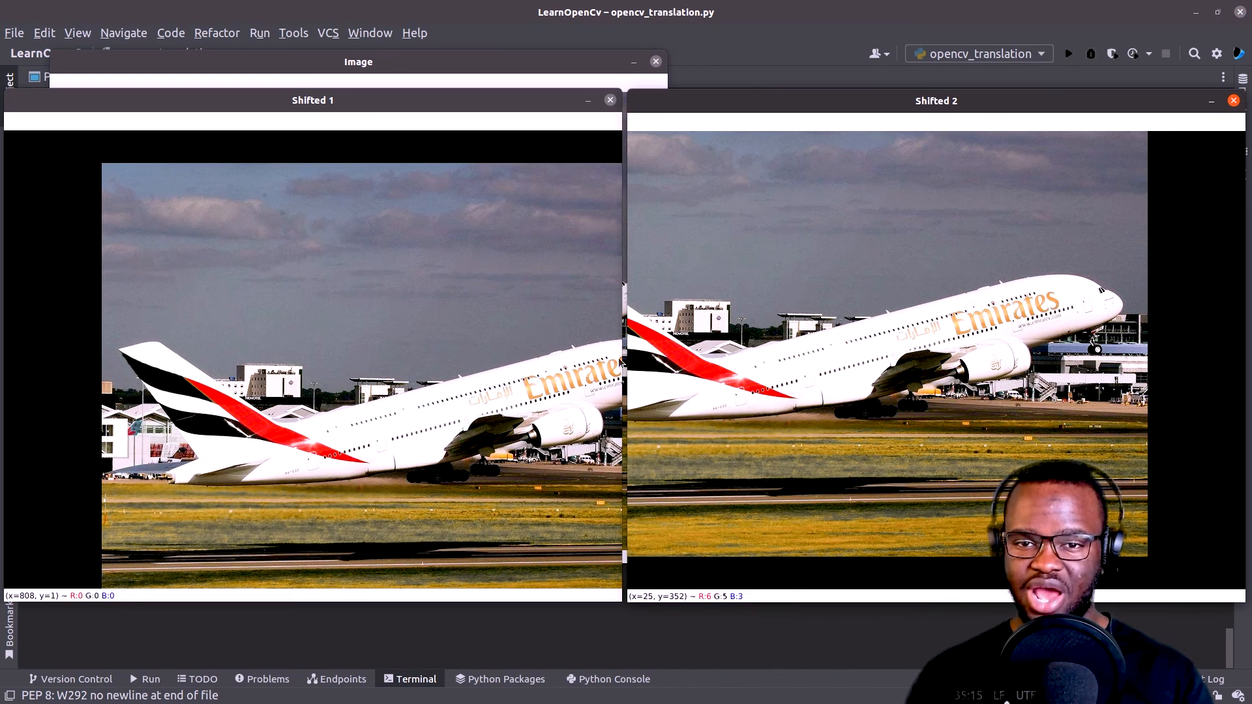
pyautogui.moveTo(854, 260)
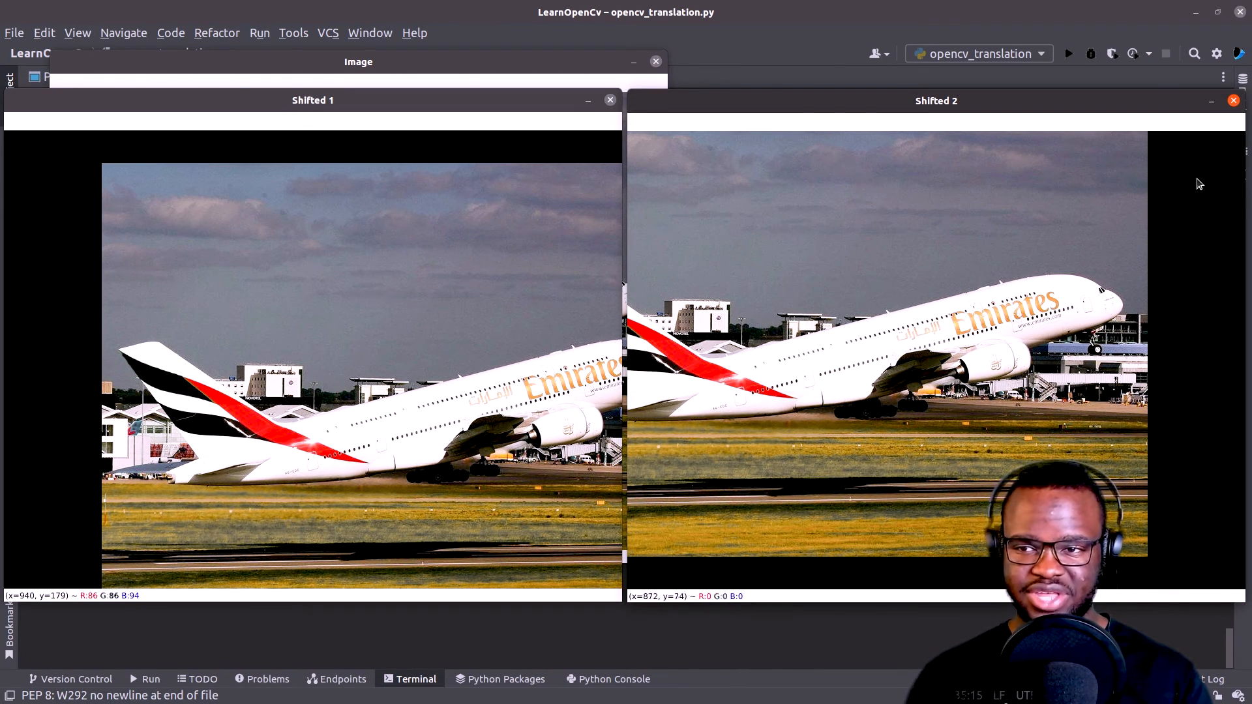
pyautogui.moveTo(900, 267)
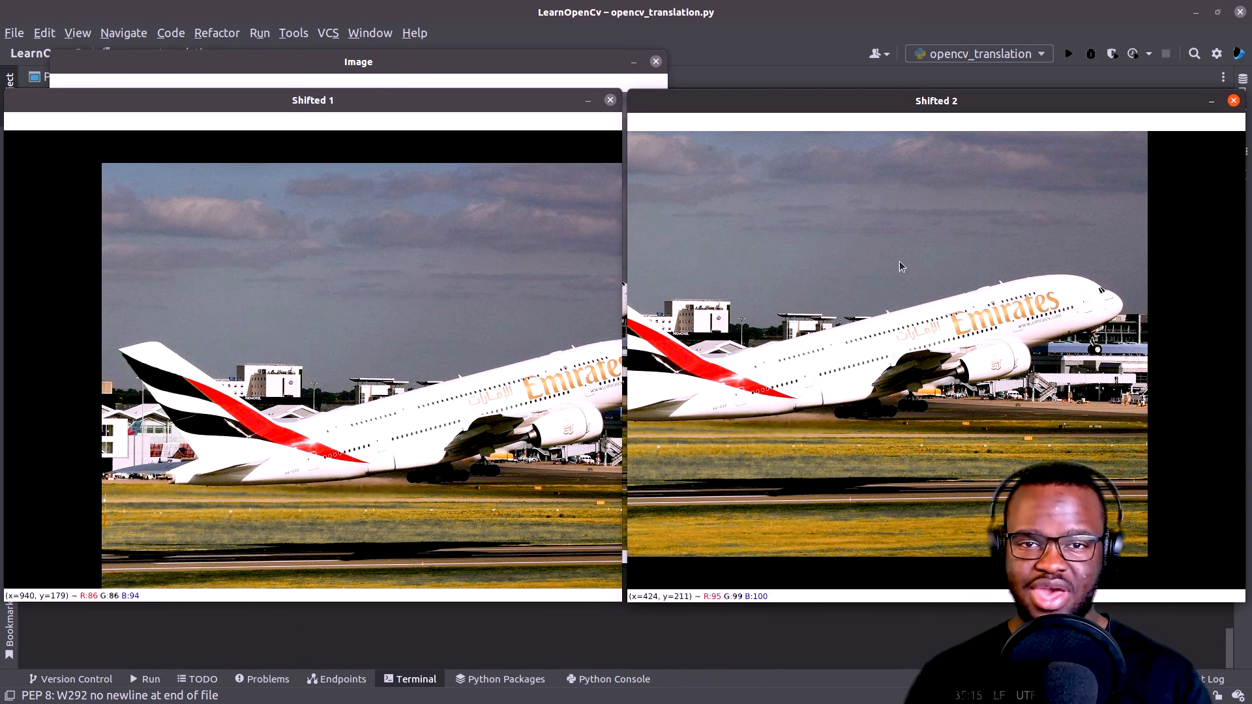
pyautogui.moveTo(860, 537)
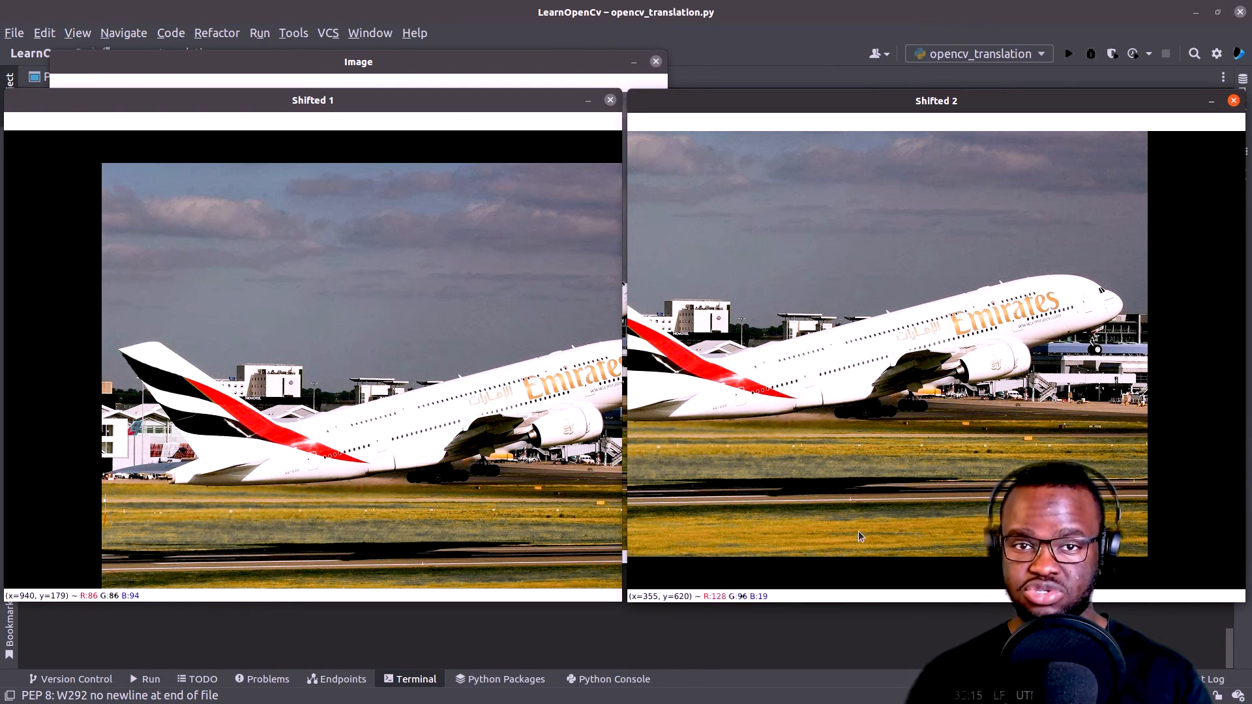
pyautogui.moveTo(833, 558)
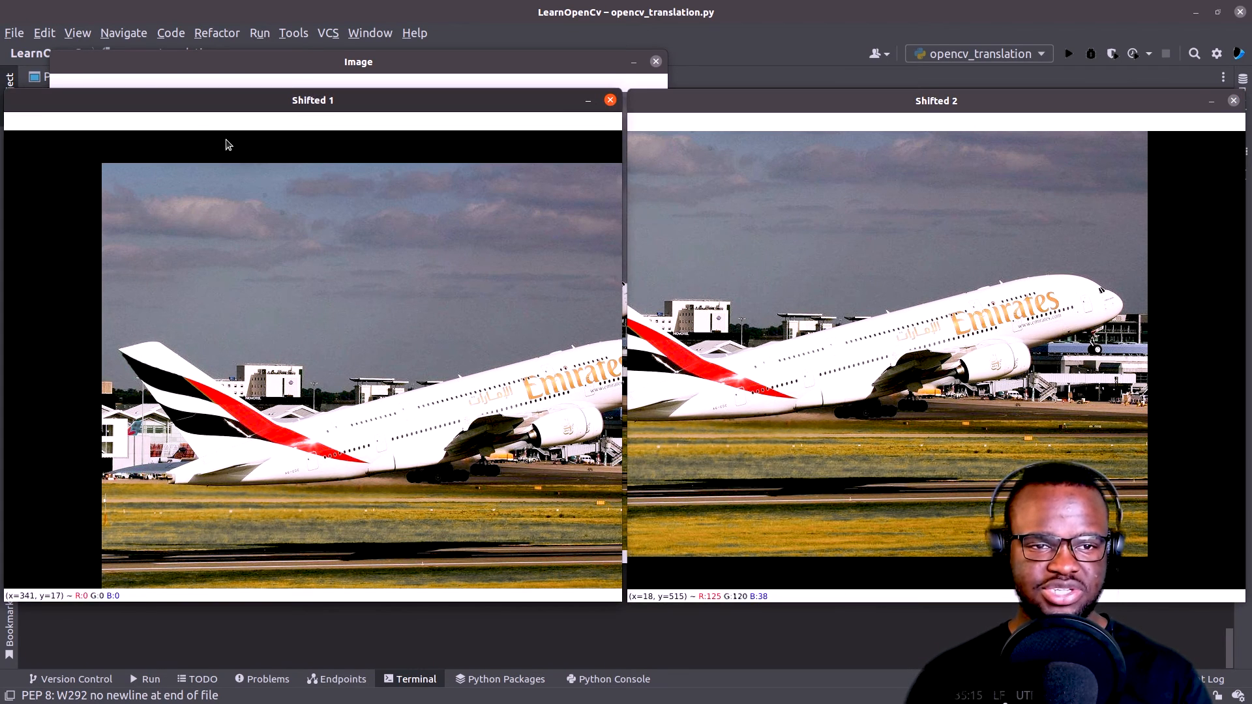
pyautogui.moveTo(347, 283)
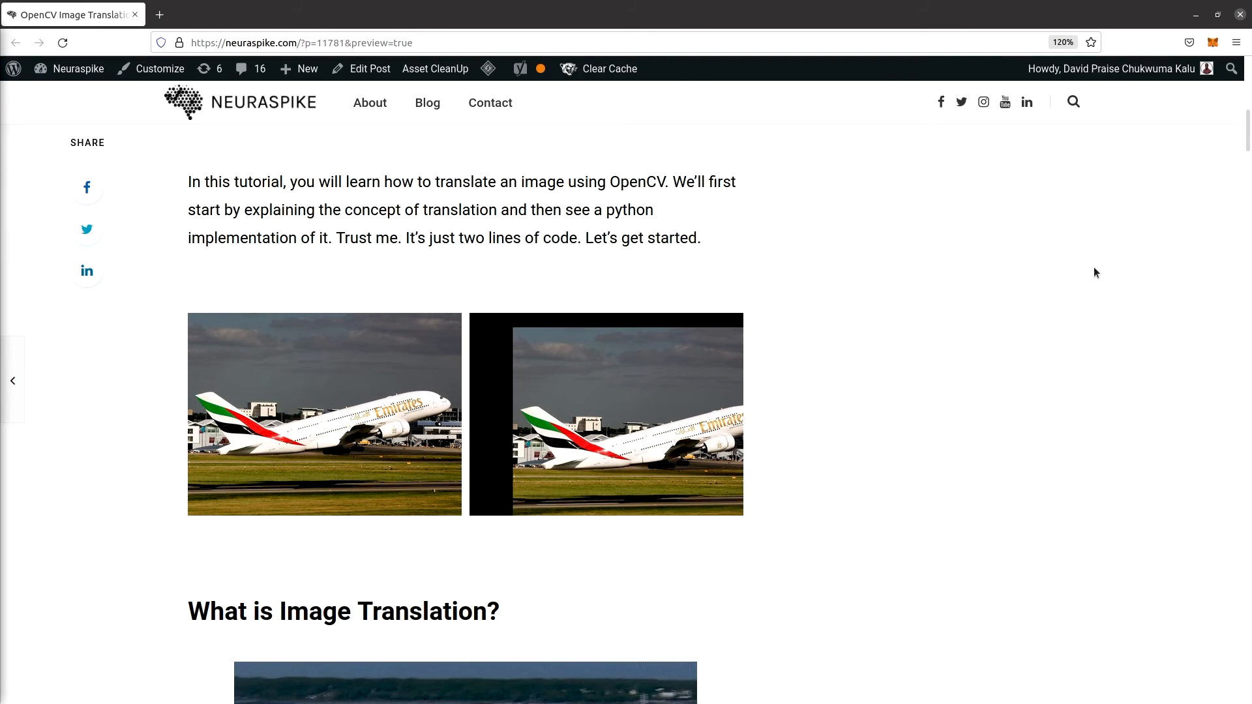
# Scroll the Neuraspike post past the translated-image figures to the Summary section.
pyautogui.scroll(-3)
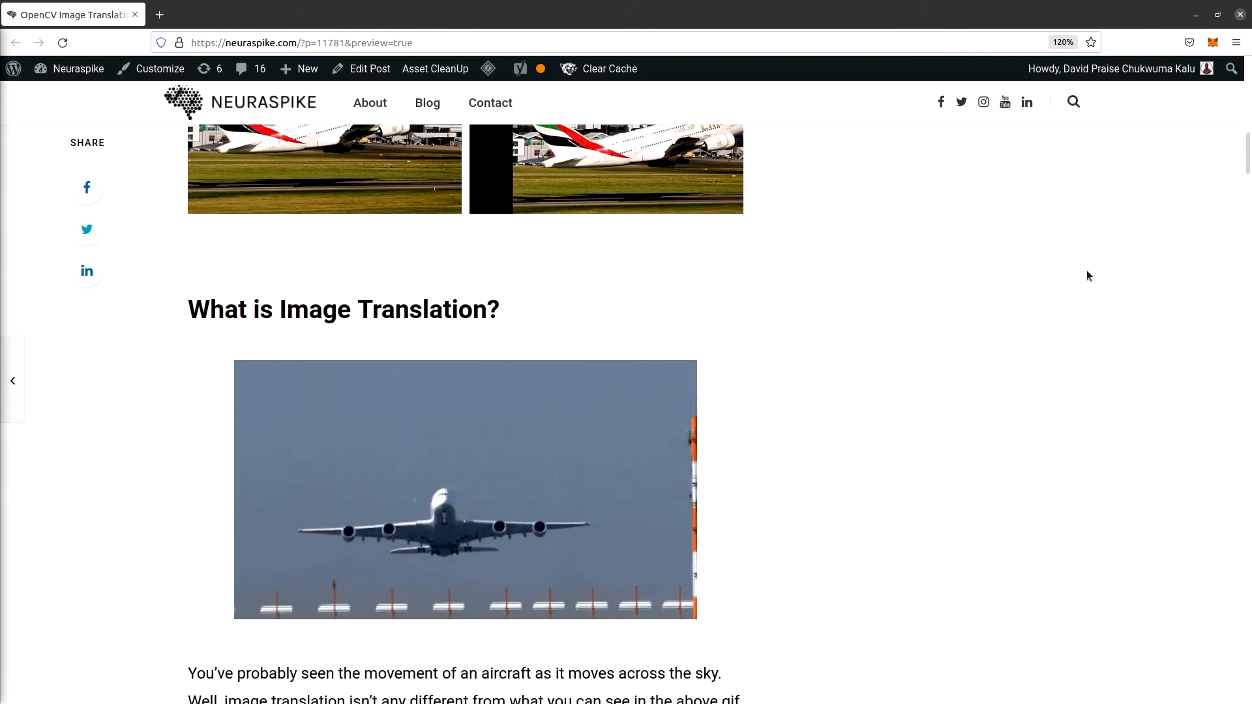
pyautogui.scroll(-3)
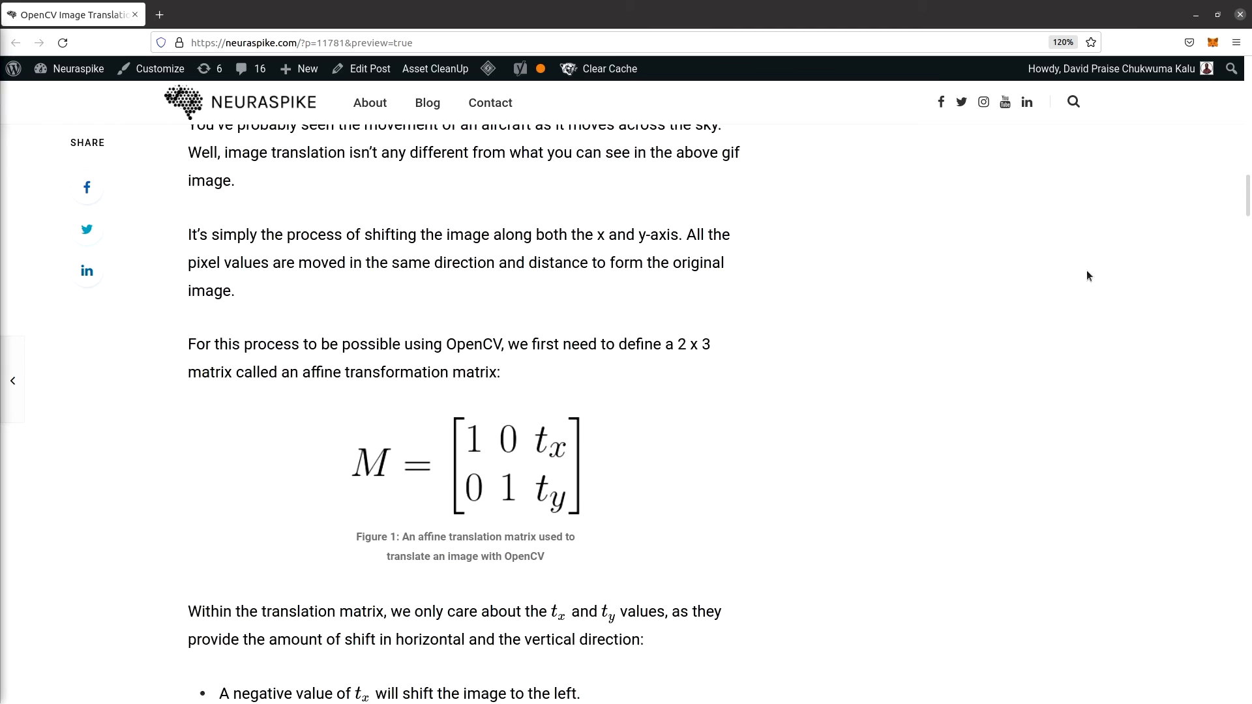
pyautogui.scroll(-3)
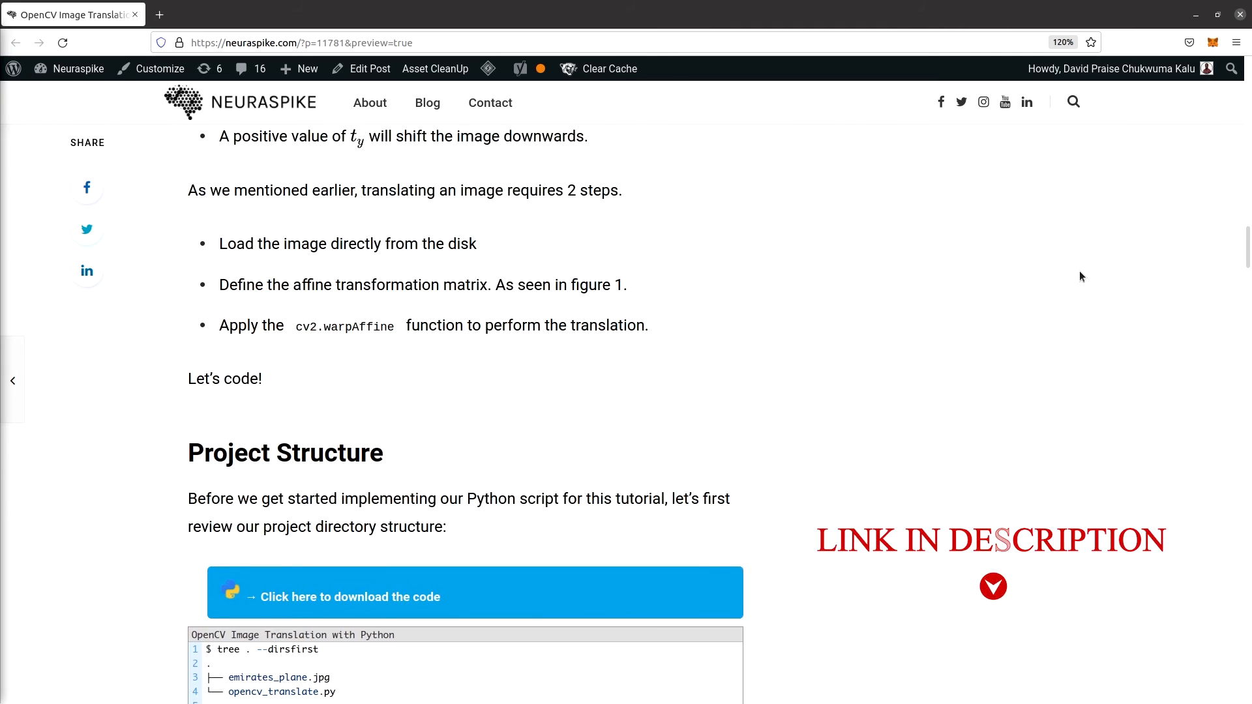
pyautogui.scroll(-3)
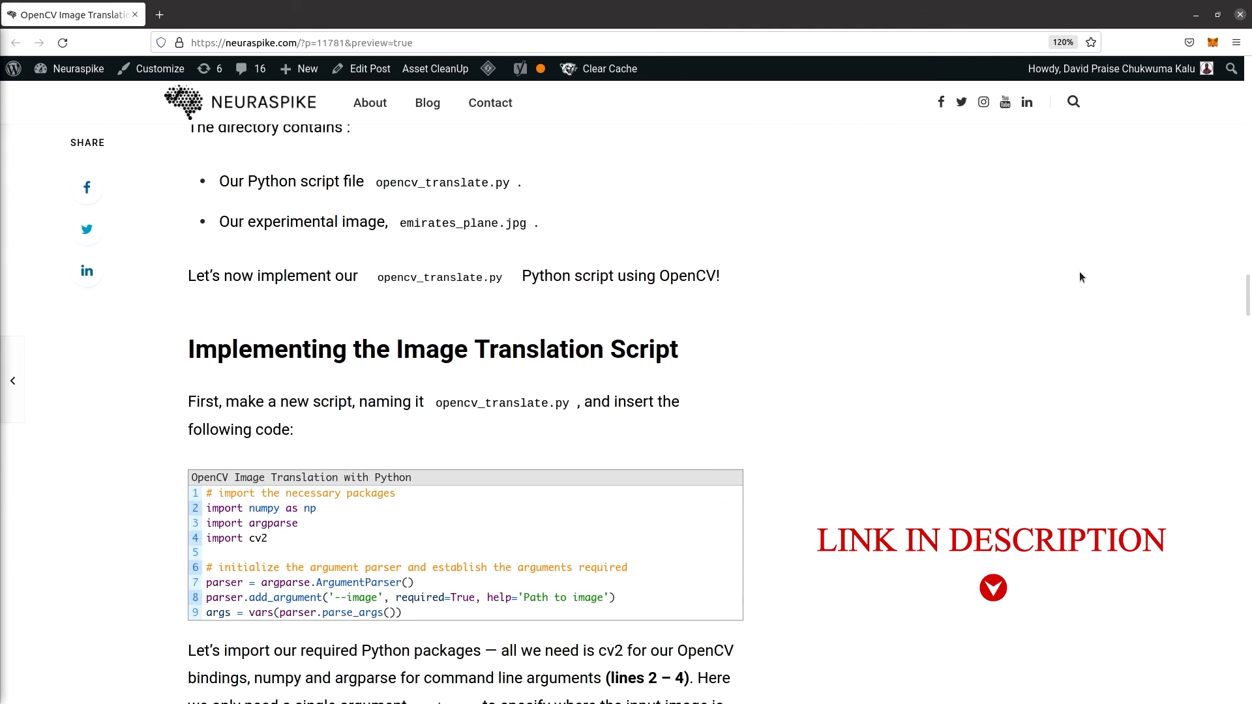
pyautogui.scroll(-3)
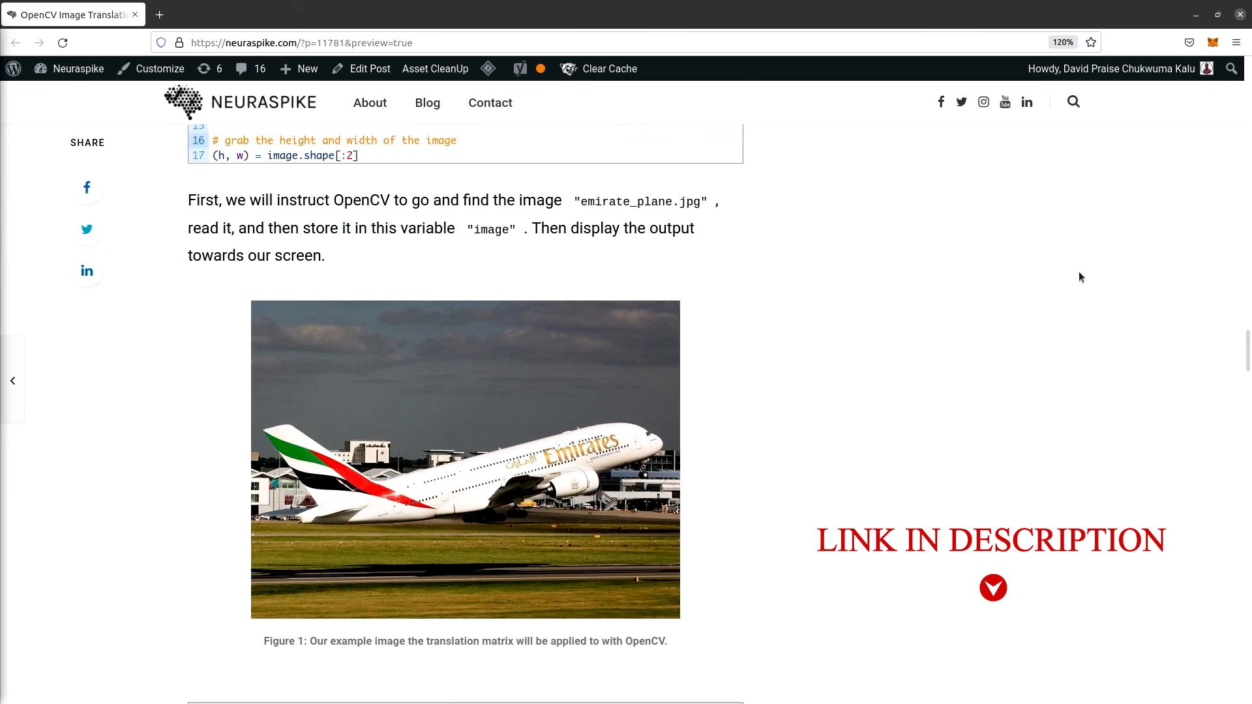
pyautogui.scroll(-3)
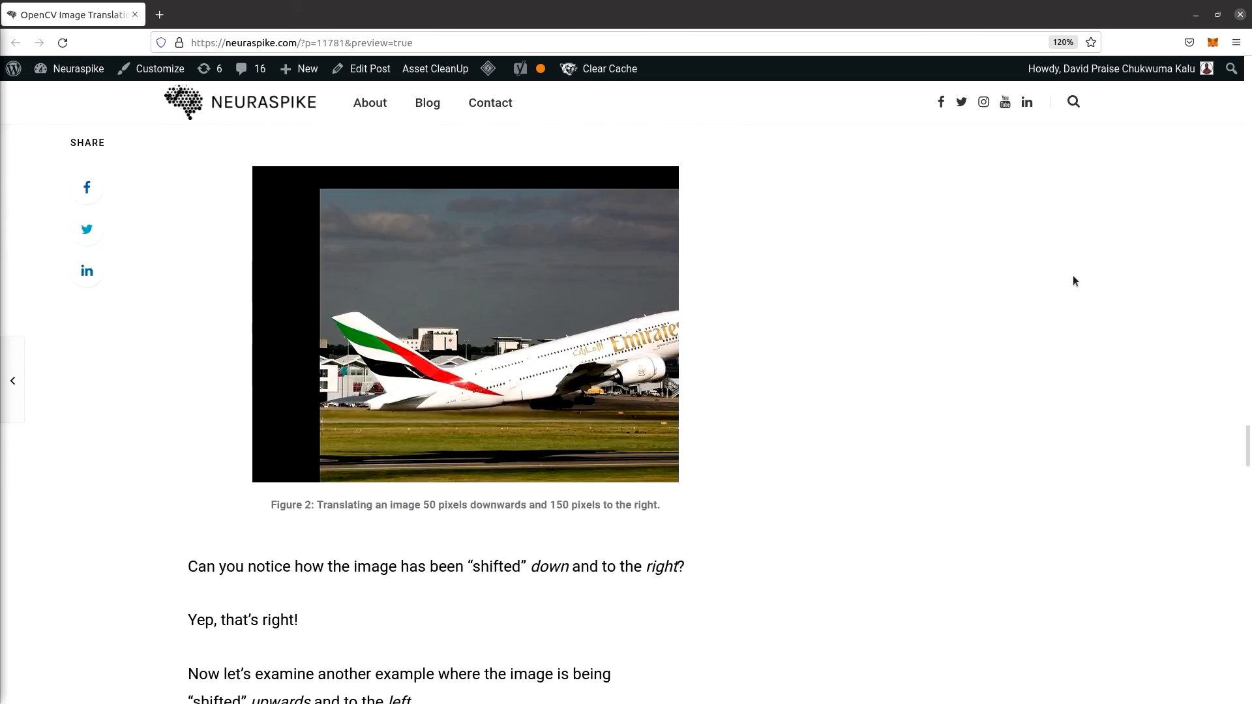
pyautogui.scroll(-3)
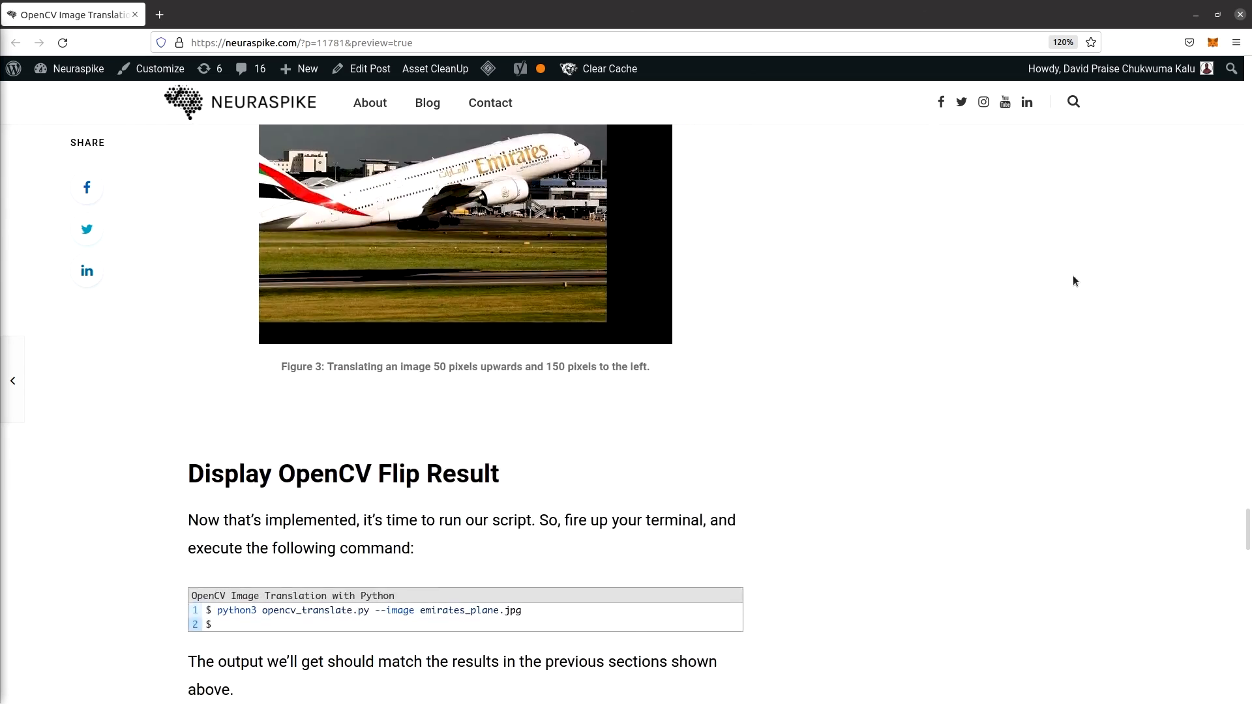
pyautogui.scroll(-3)
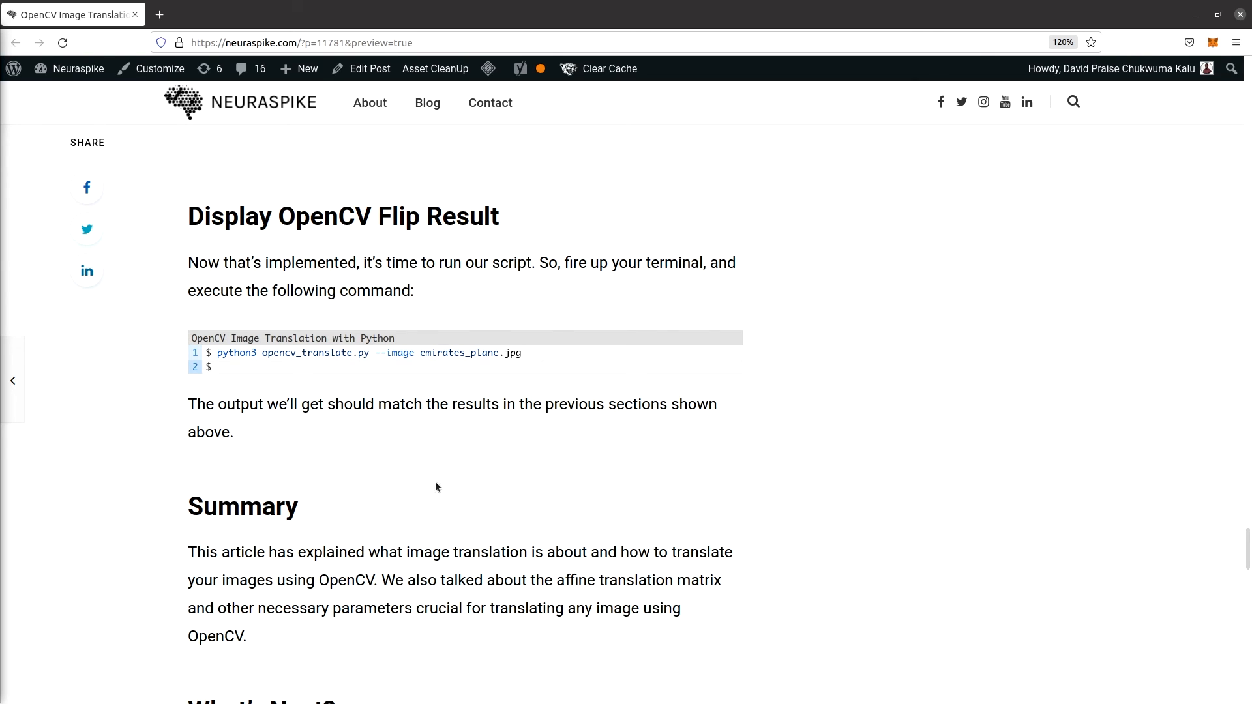